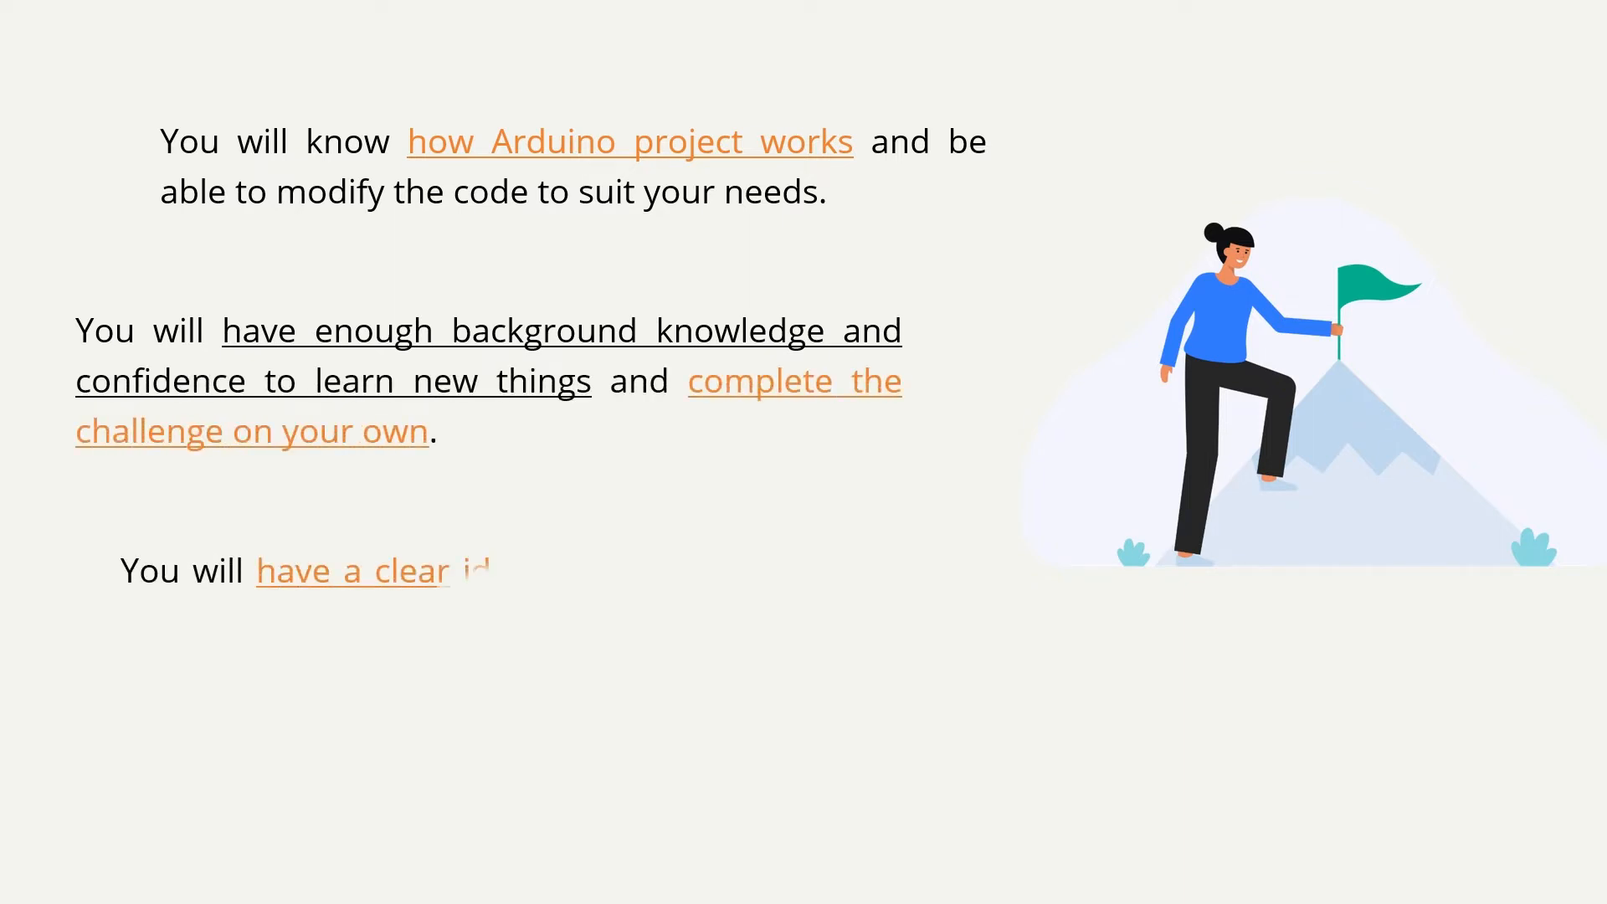
Advance past the 'You will know…' course outcomes slide toward the arduino.cc hardware page.
left_click(629, 141)
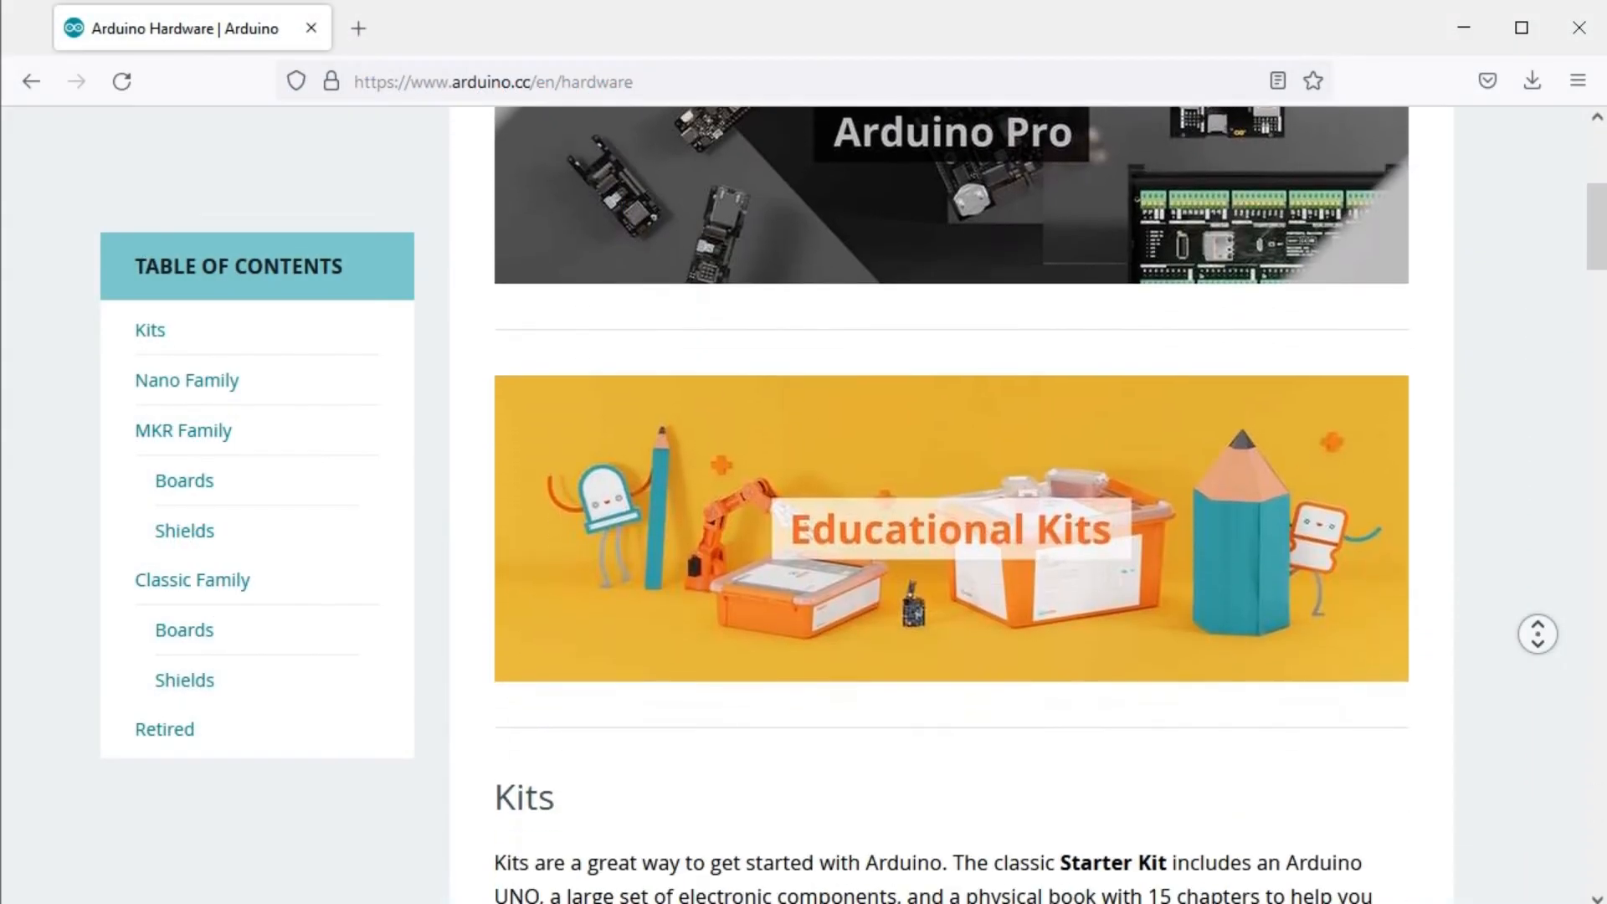
Scroll the hardware page down through the Nano, MKR and Classic Family board sections.
scroll("down", 3)
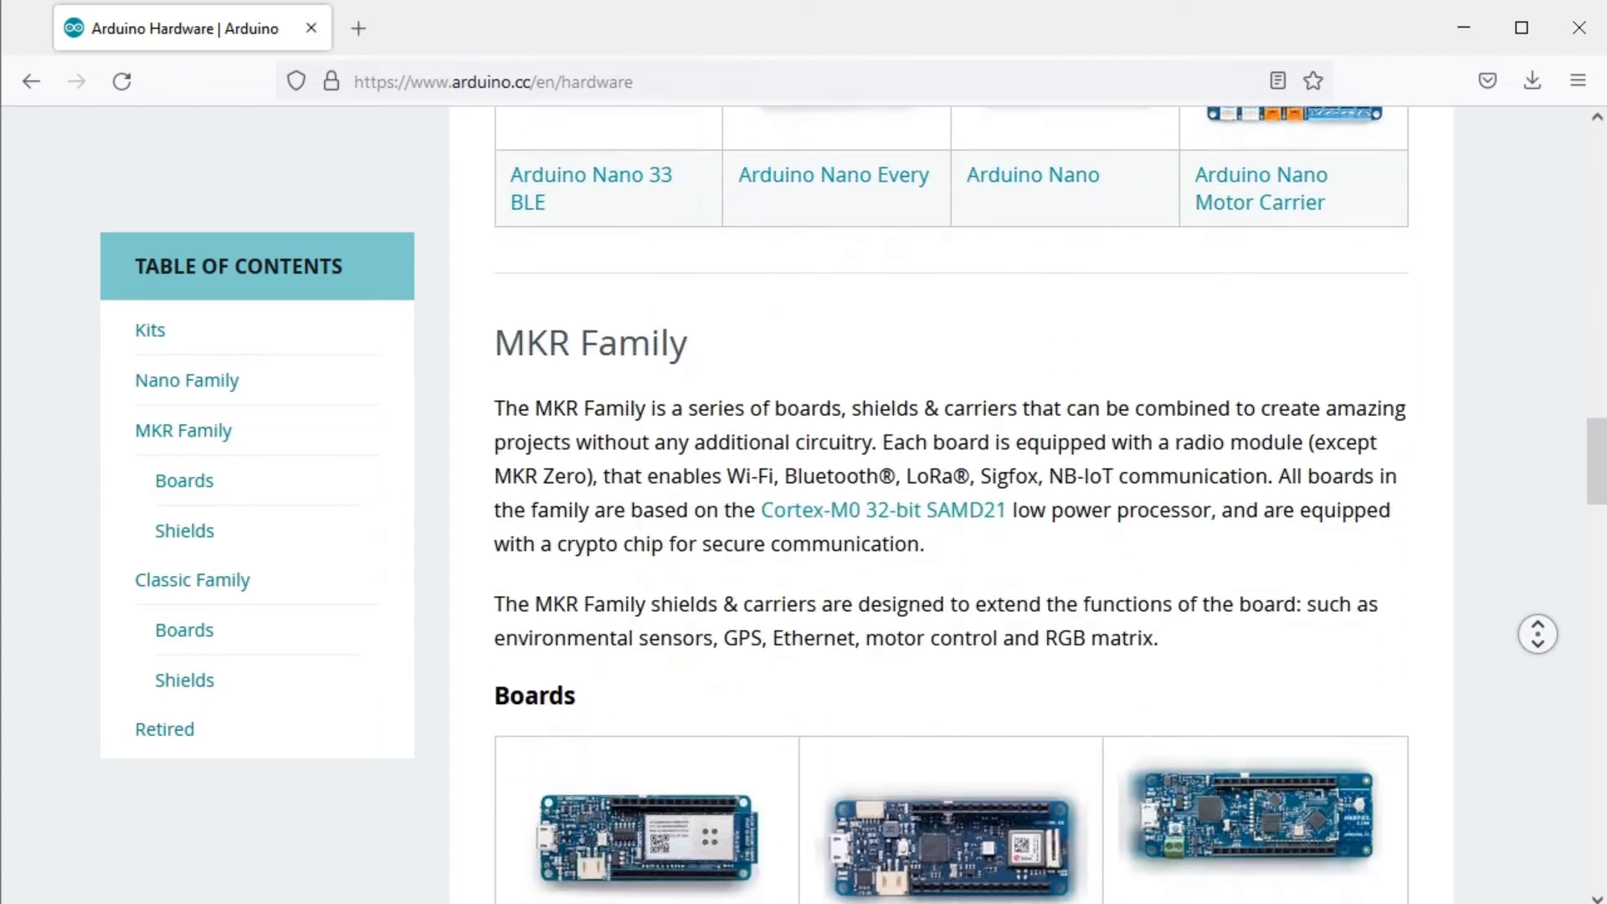
scroll("down", 3)
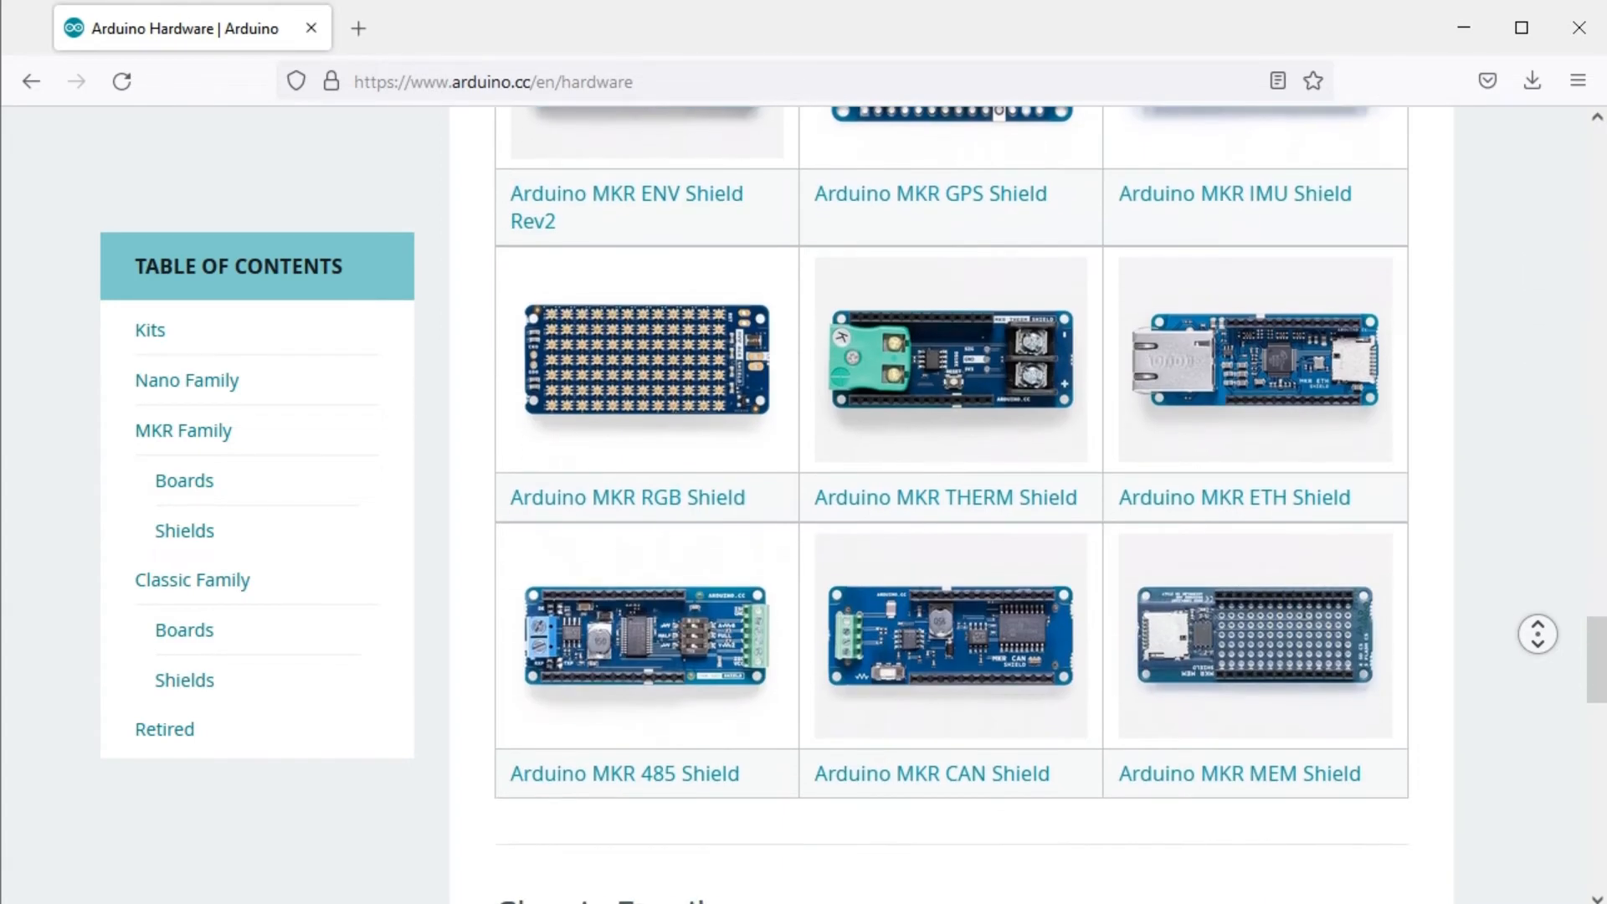
scroll("down", 3)
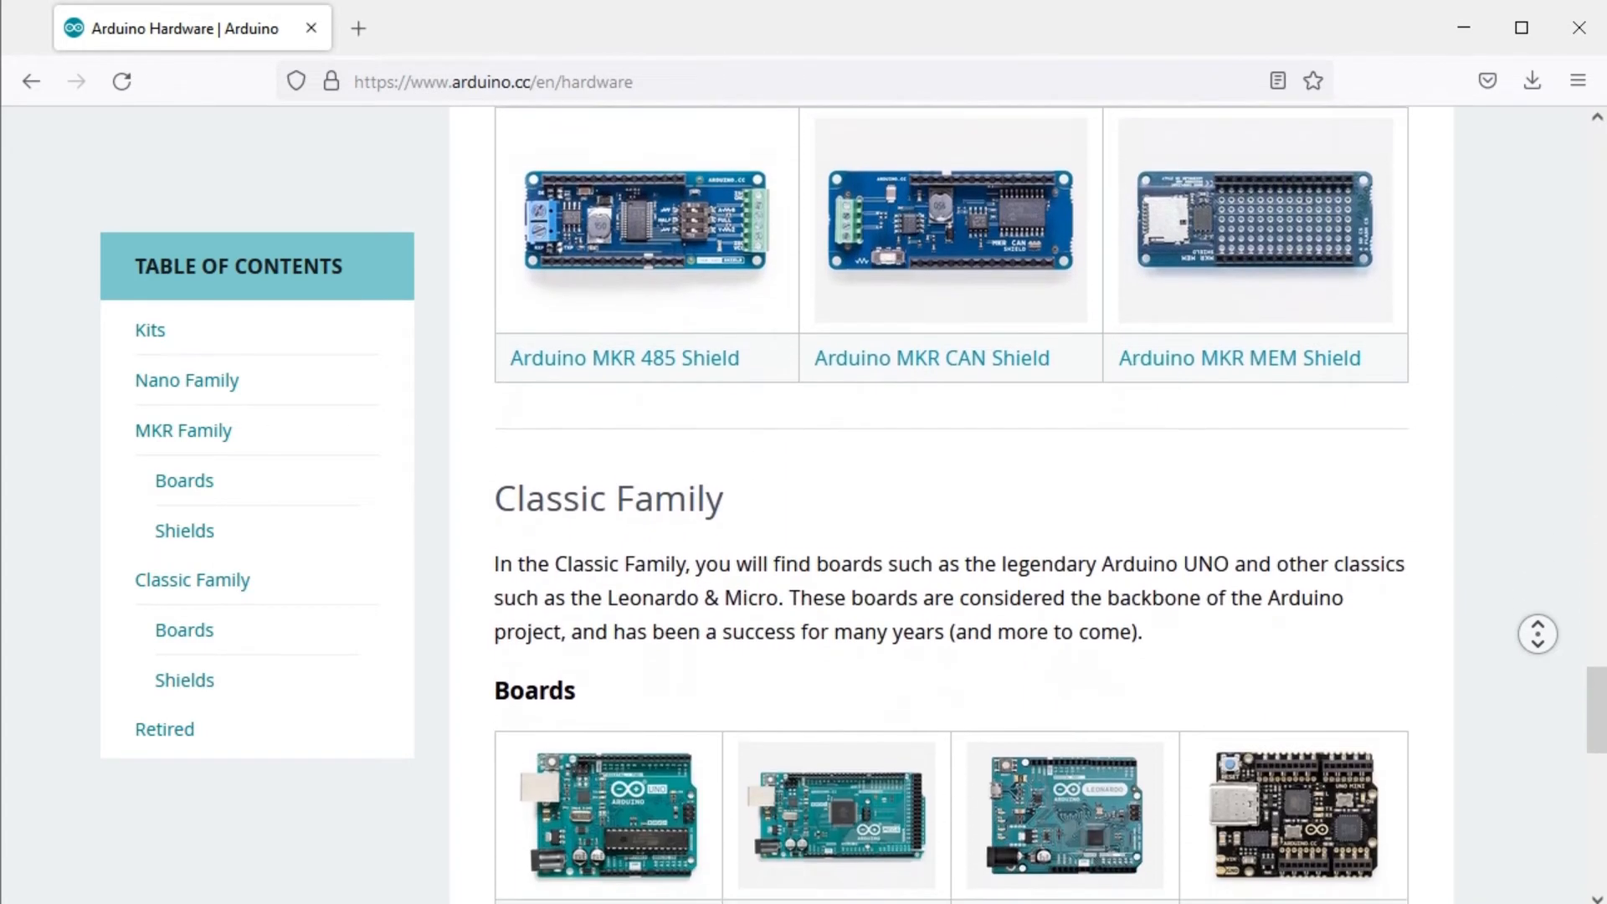
scroll("down", 3)
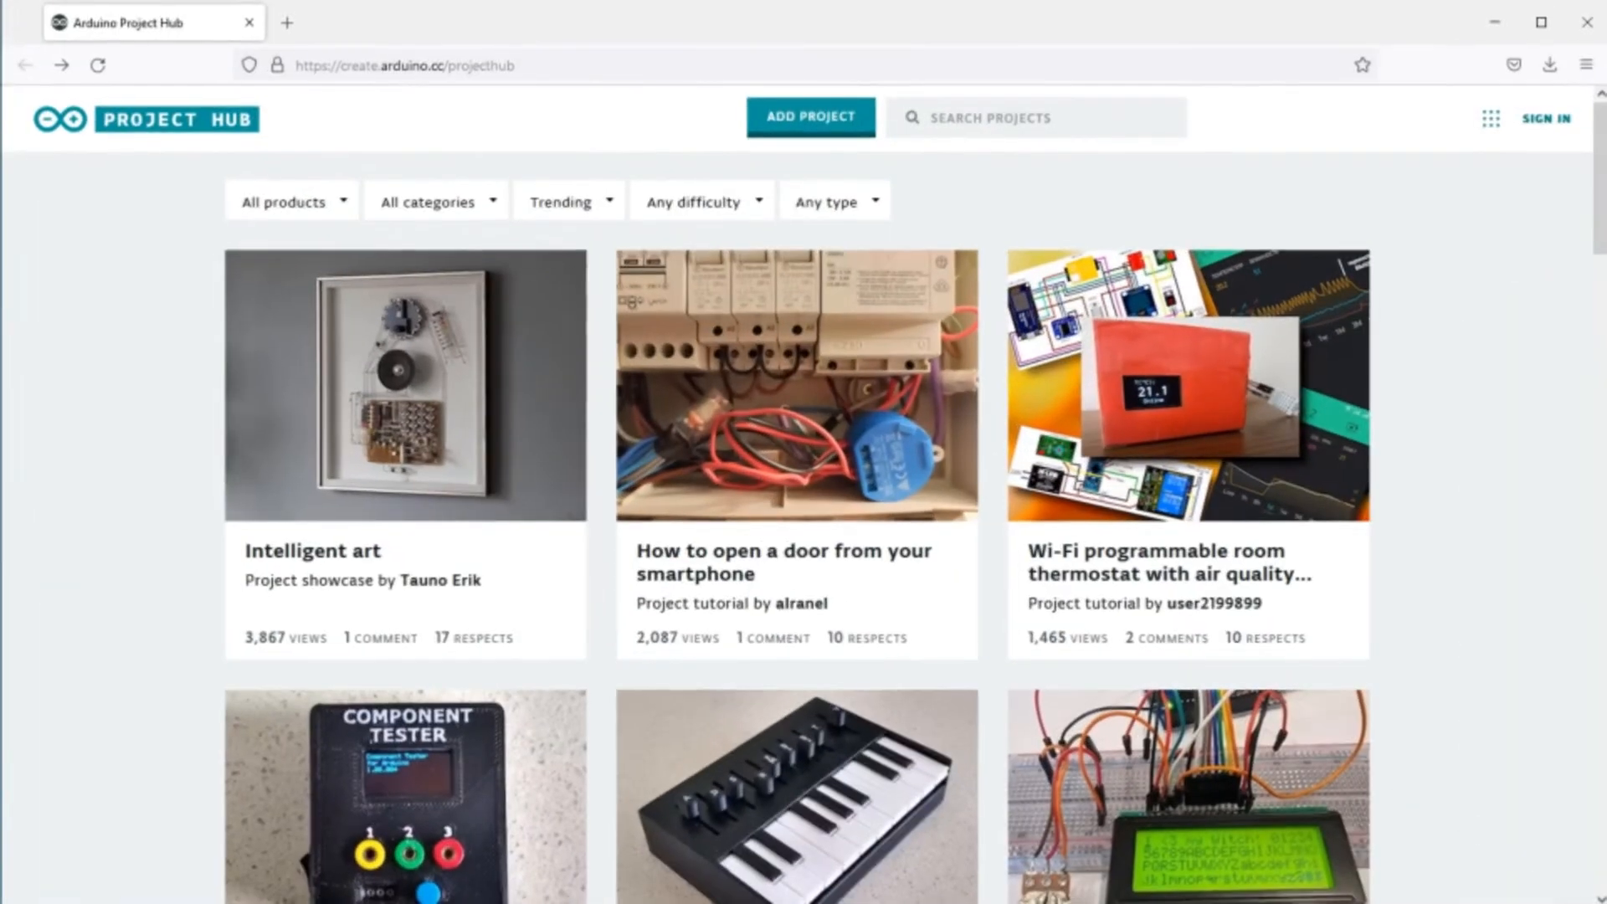
Scroll down the Project Hub gallery through project cards to the Otto DIY robot and Arduino Game By LCD.
scroll("down", 3)
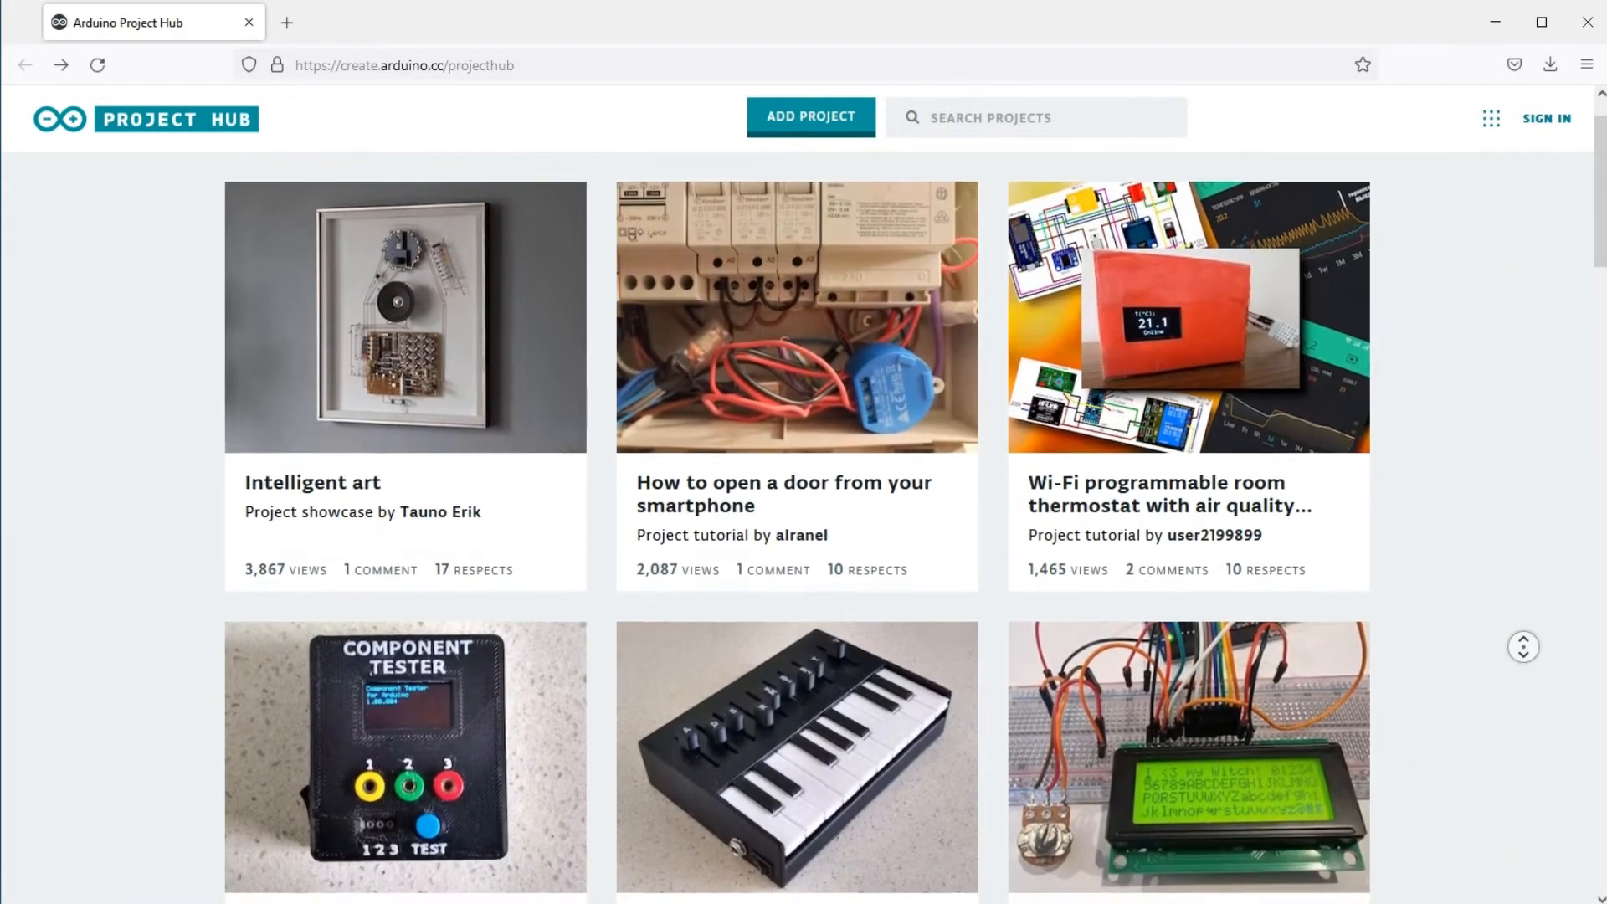
scroll("down", 3)
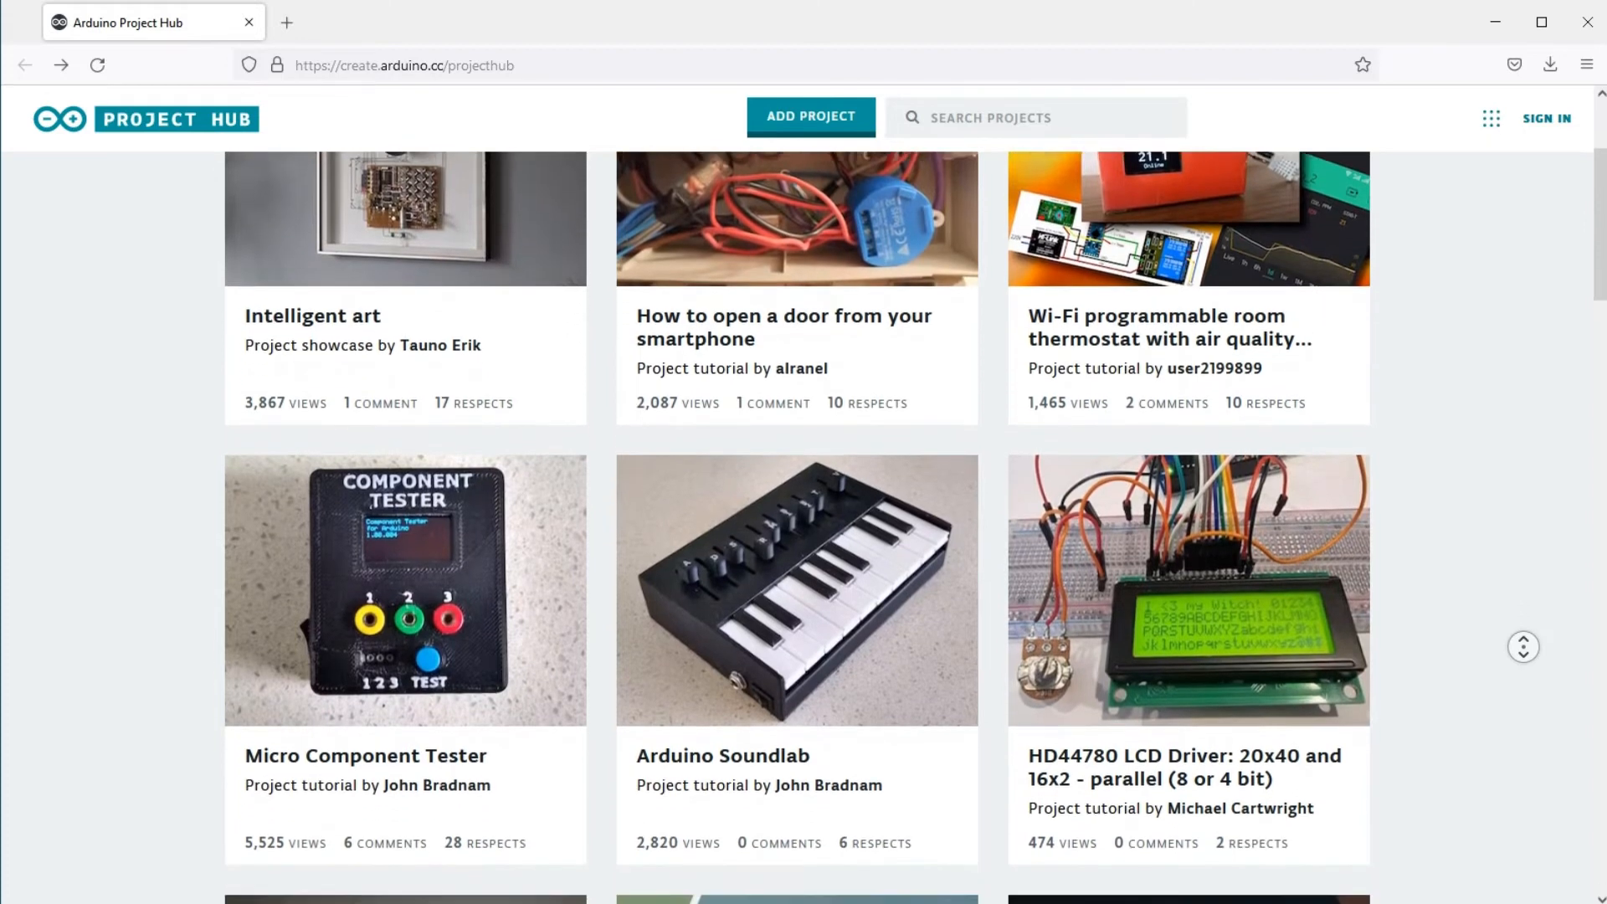
scroll("down", 3)
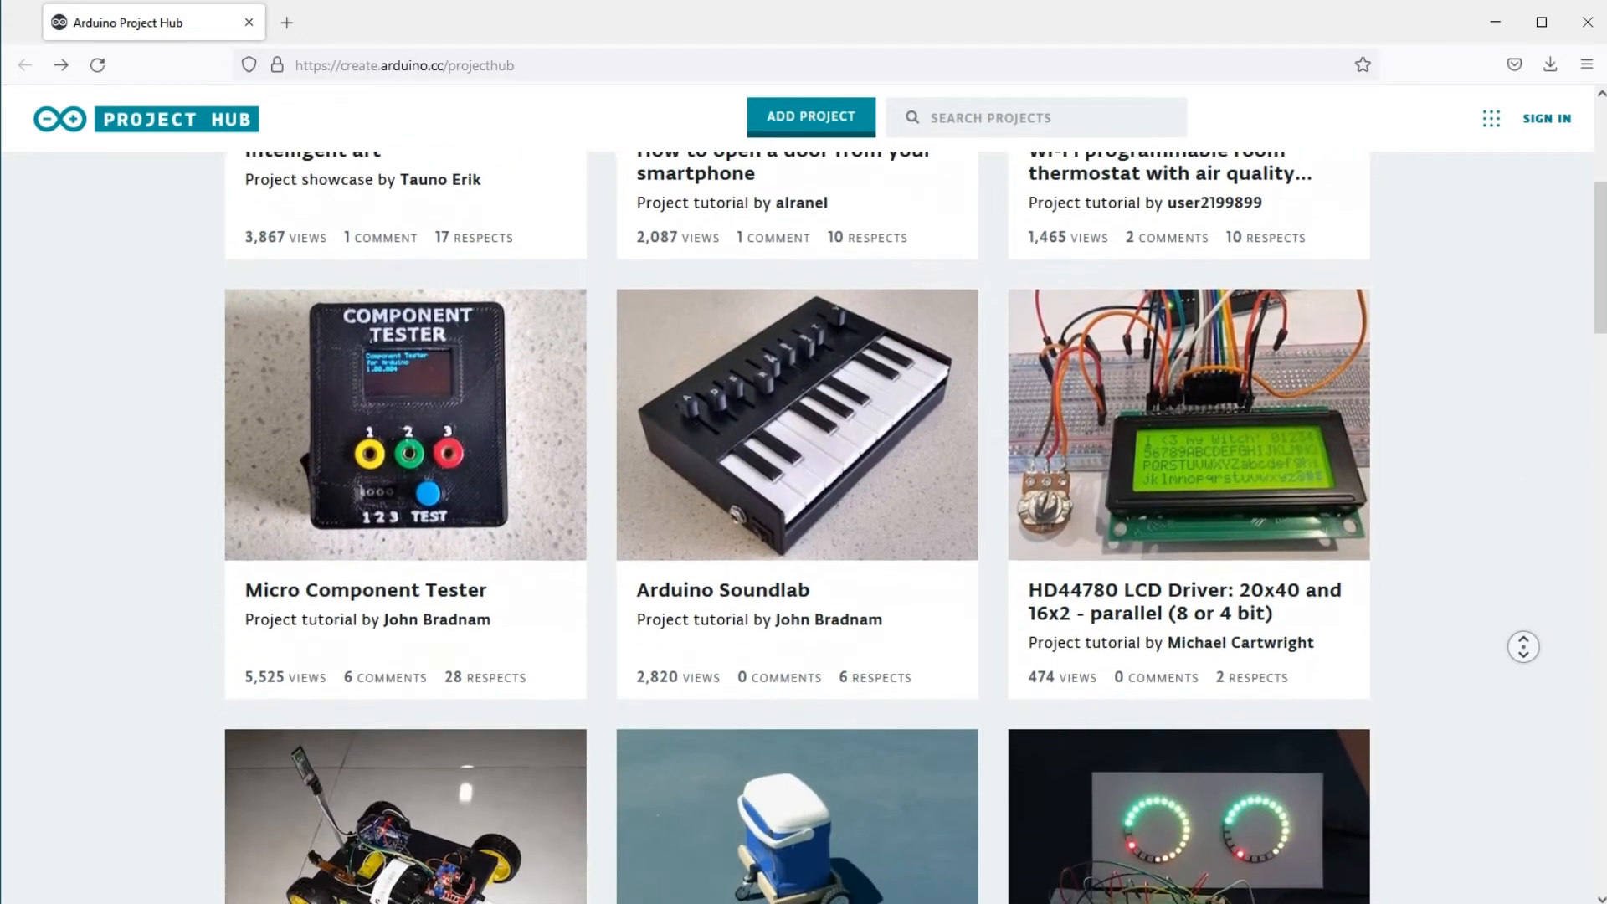
scroll("down", 3)
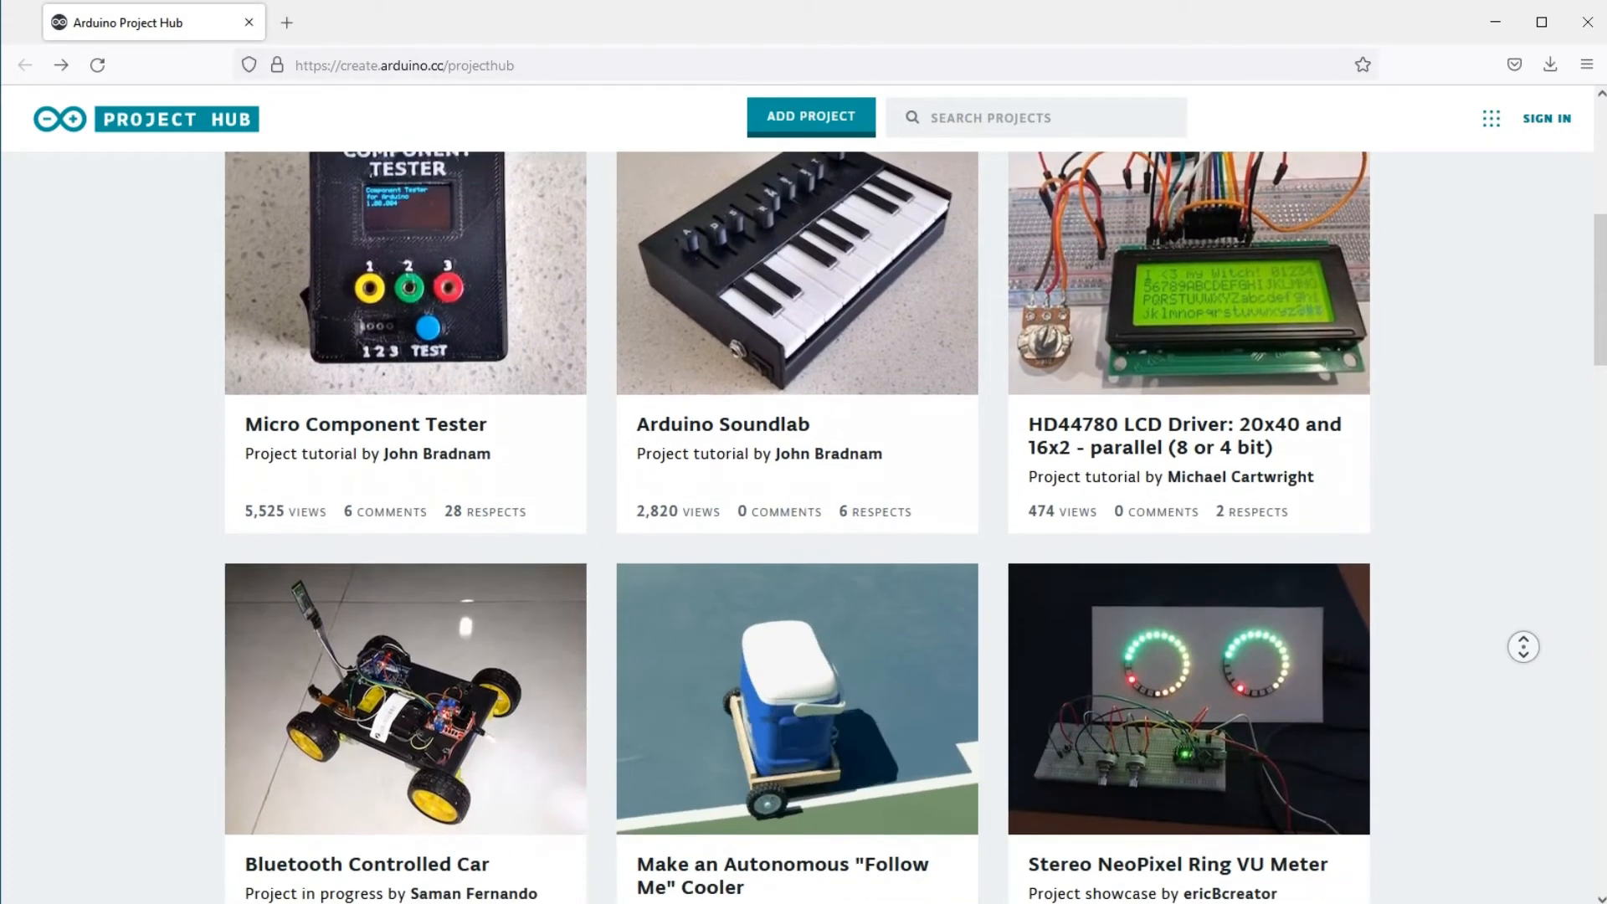
scroll("down", 3)
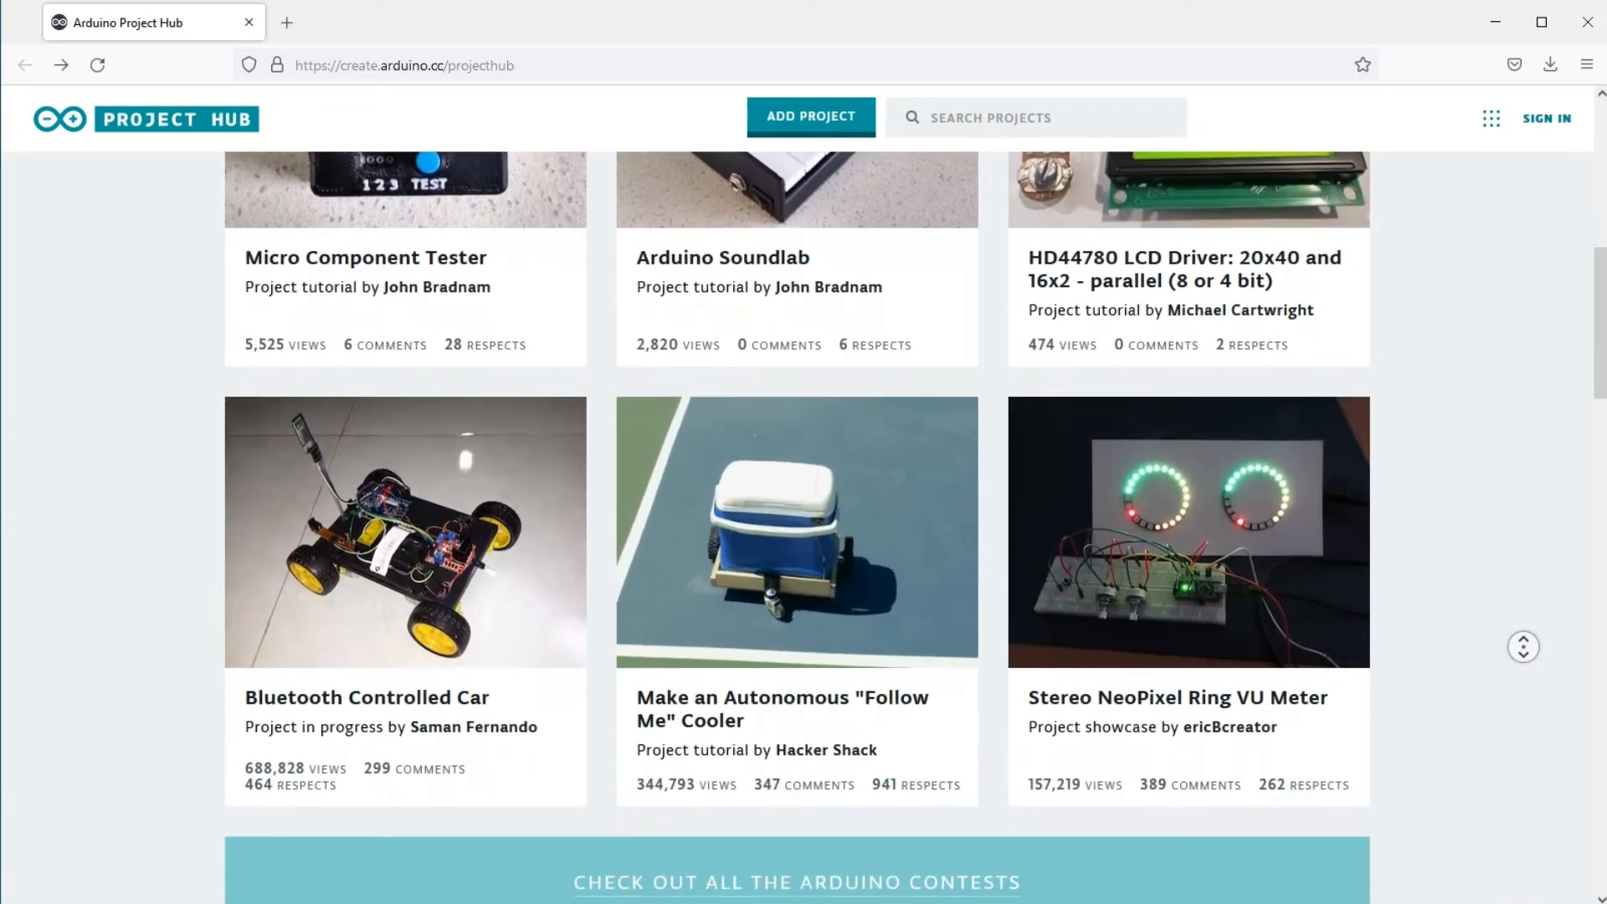
scroll("down", 3)
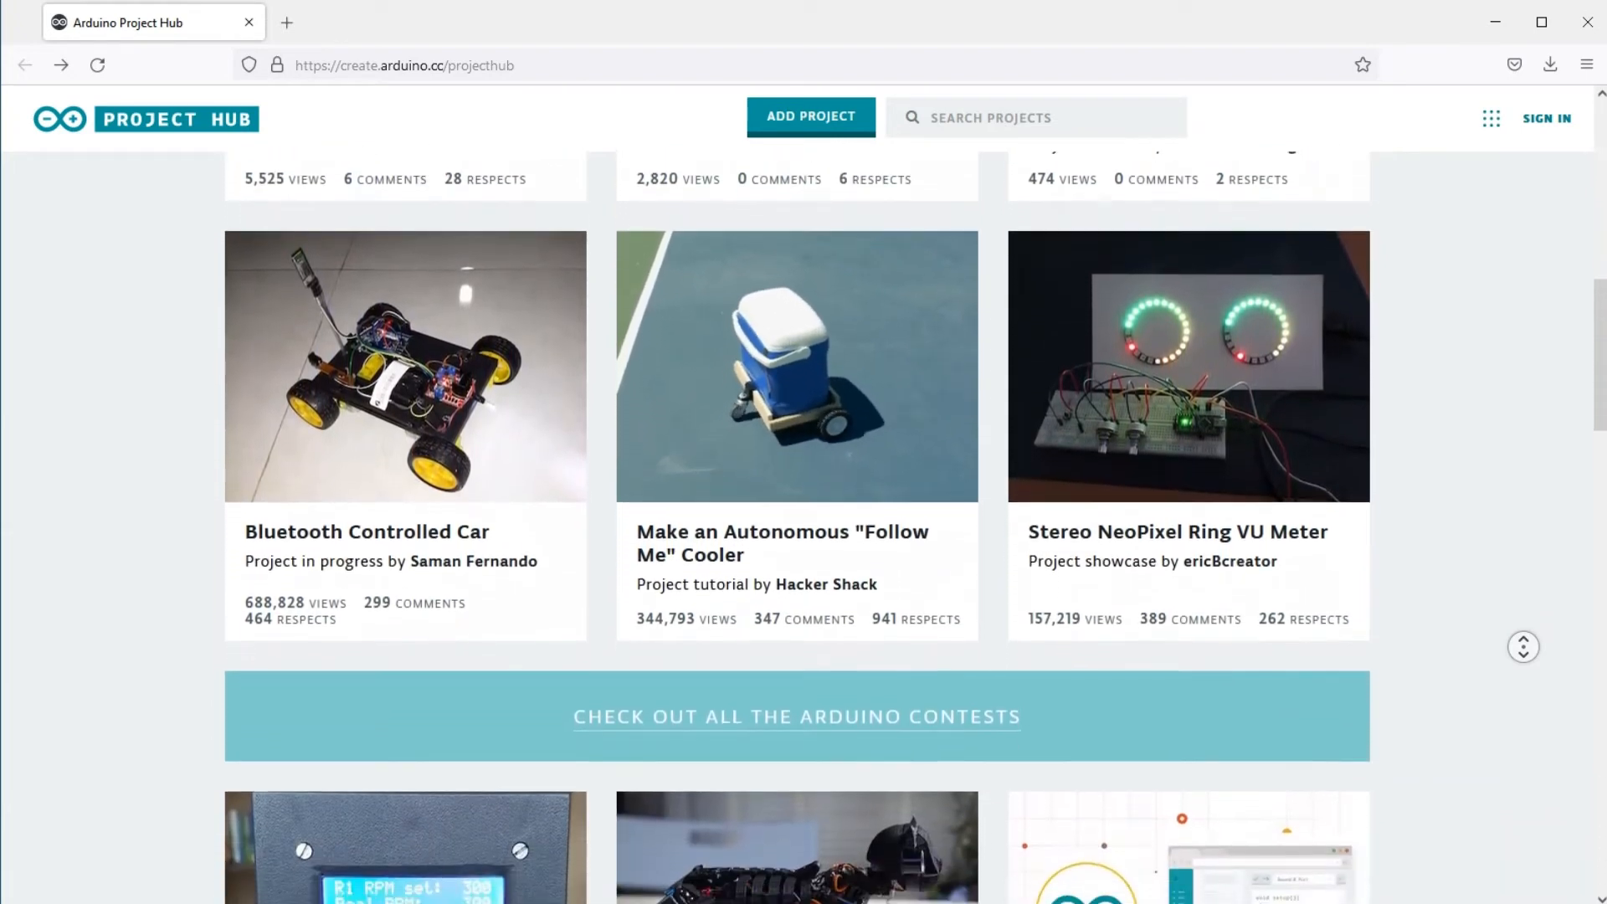
scroll("down", 3)
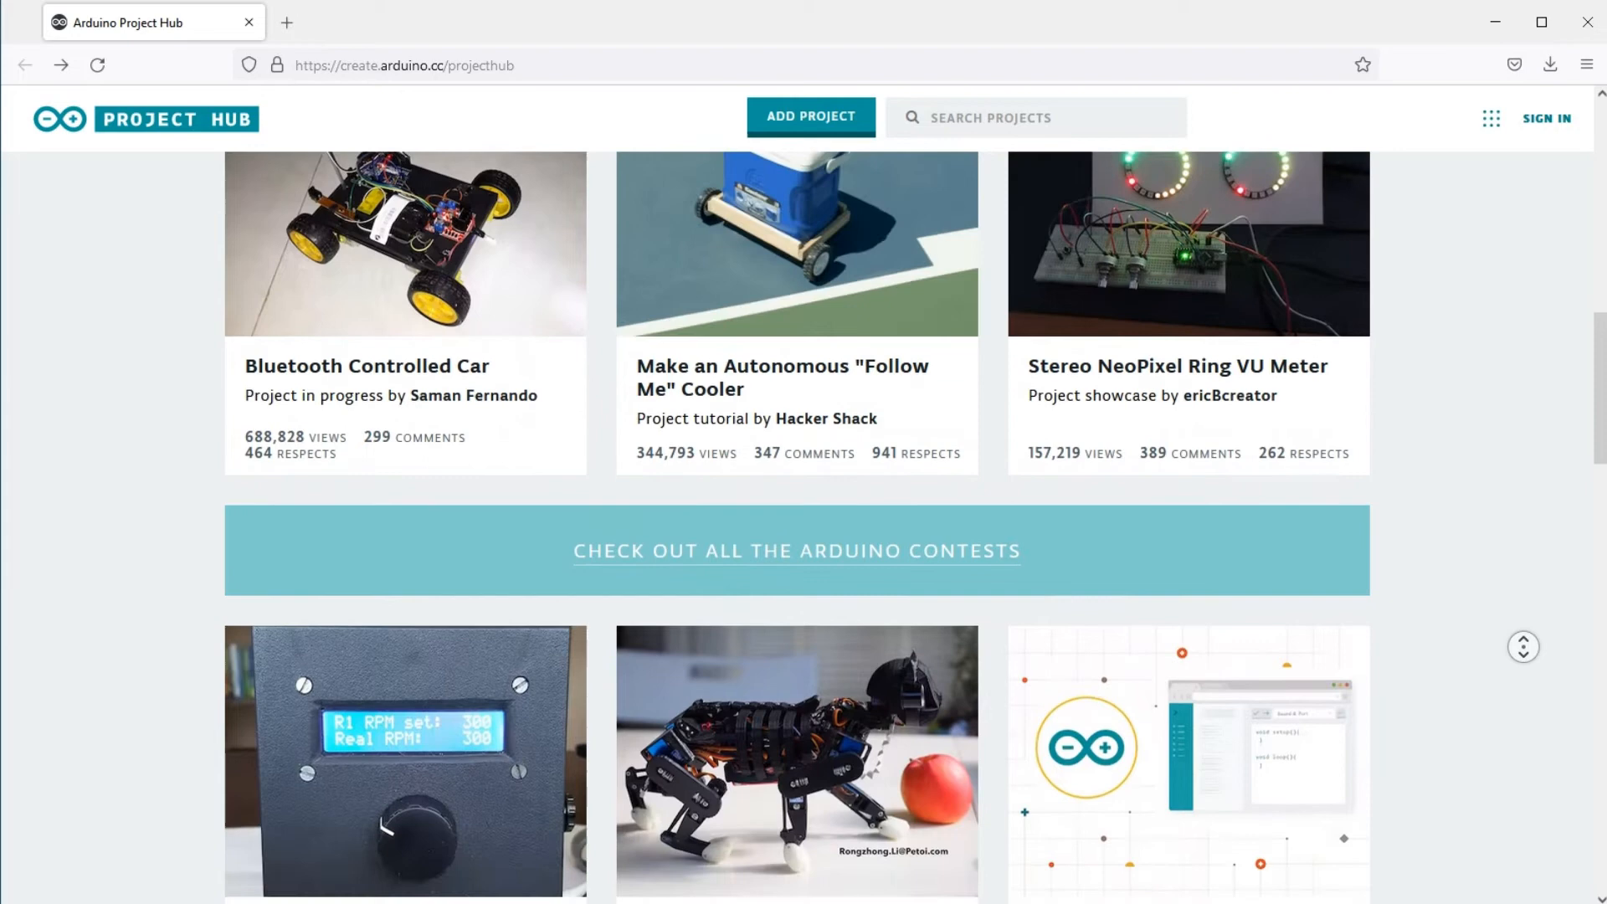
scroll("down", 3)
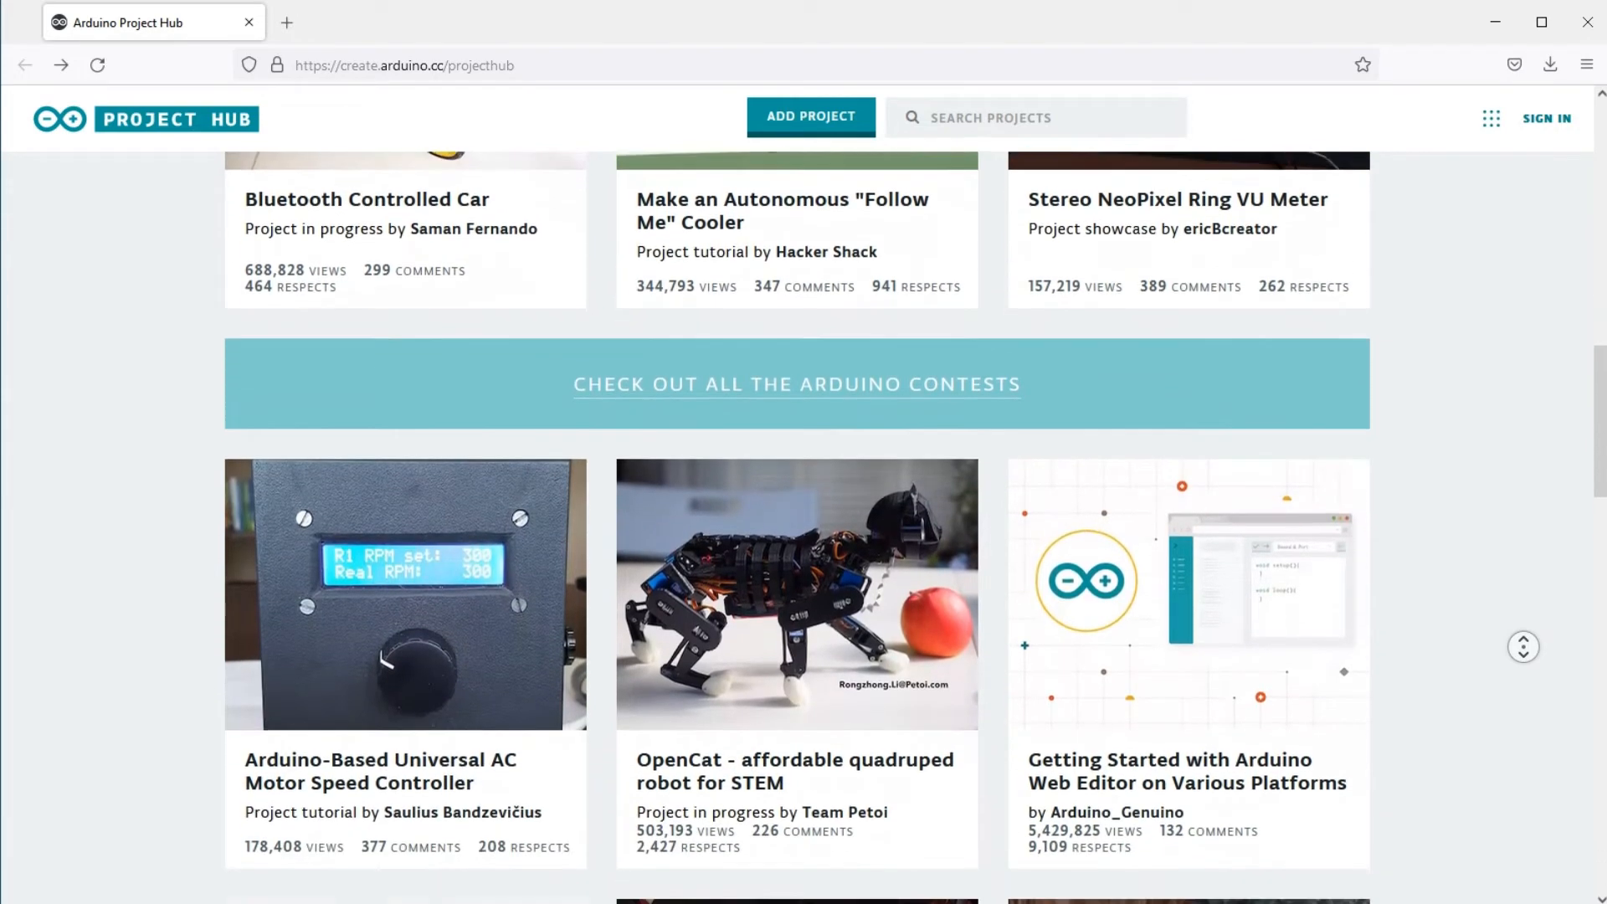
scroll("down", 3)
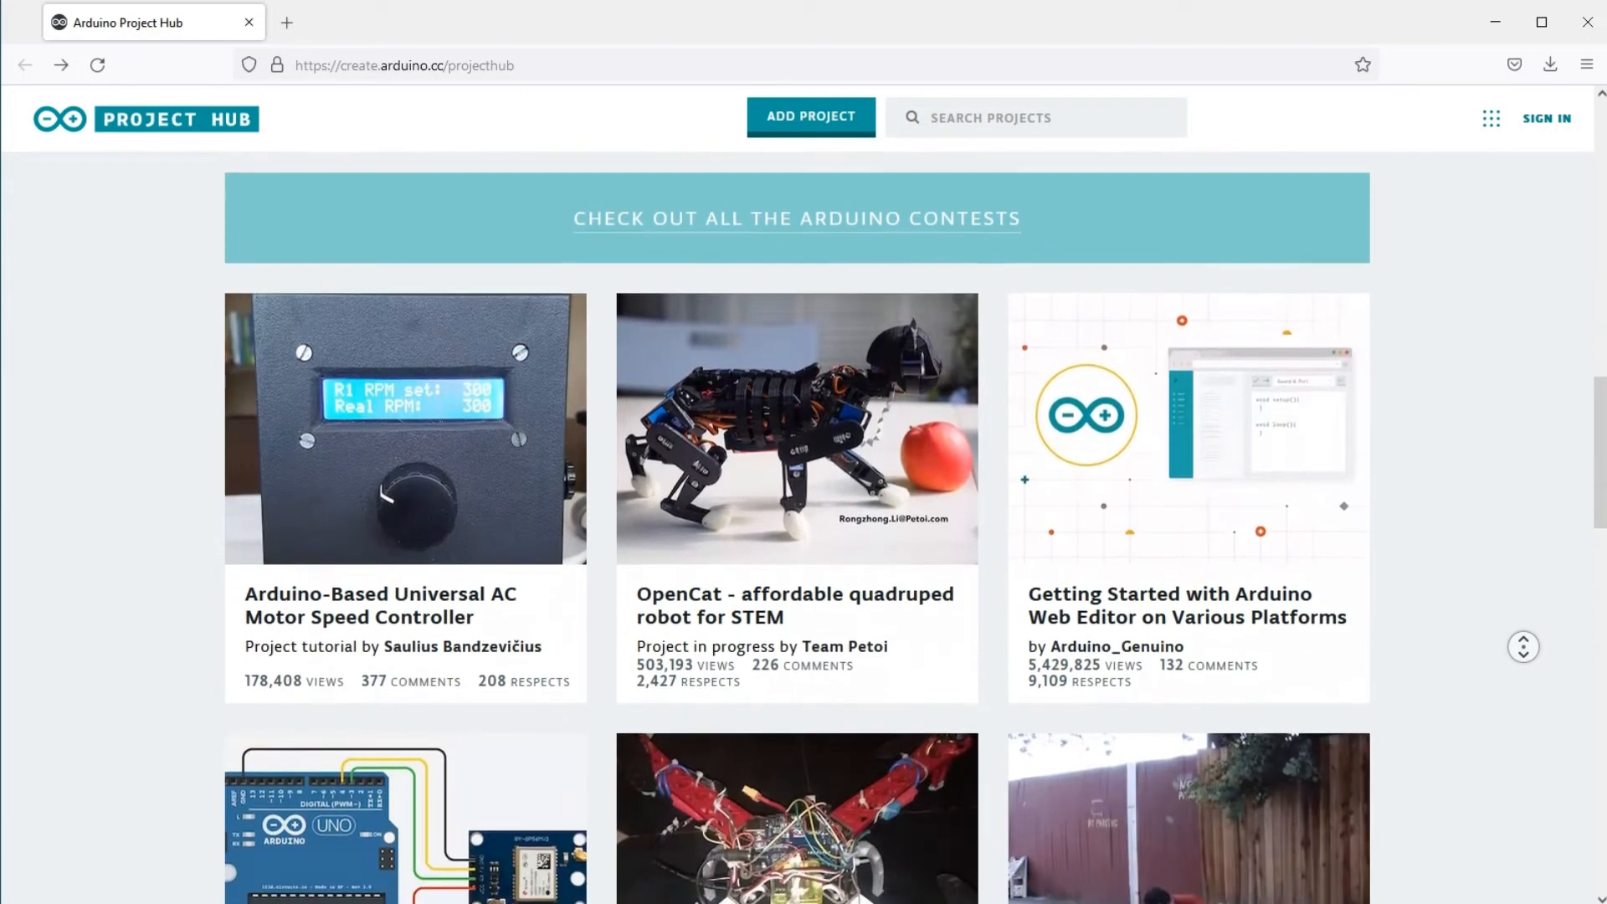
scroll("down", 3)
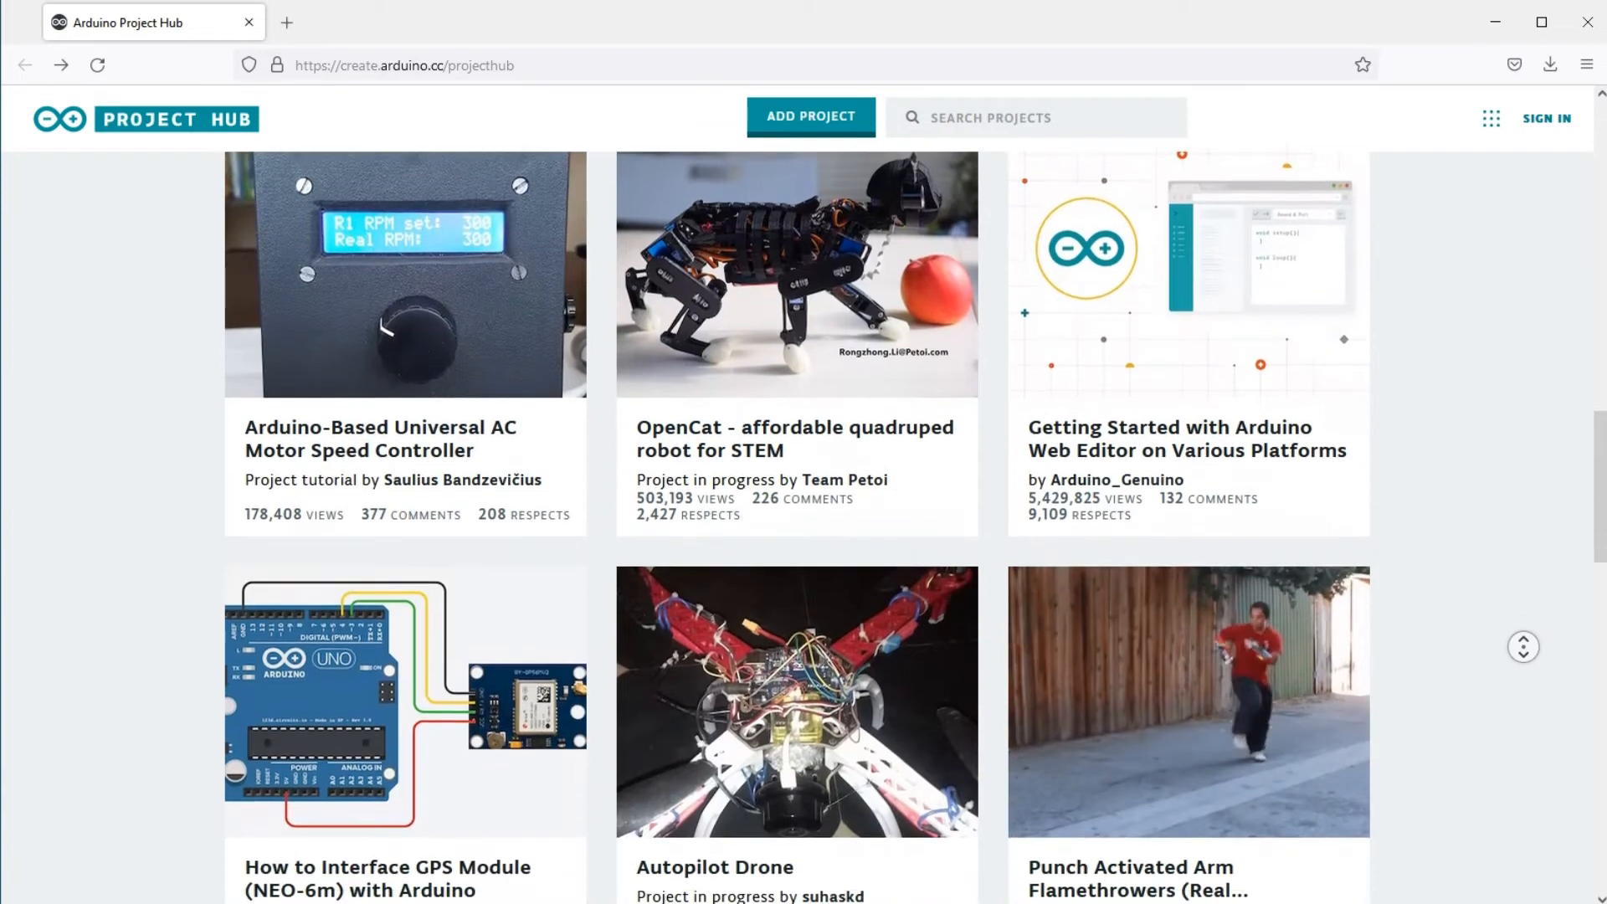
scroll("down", 3)
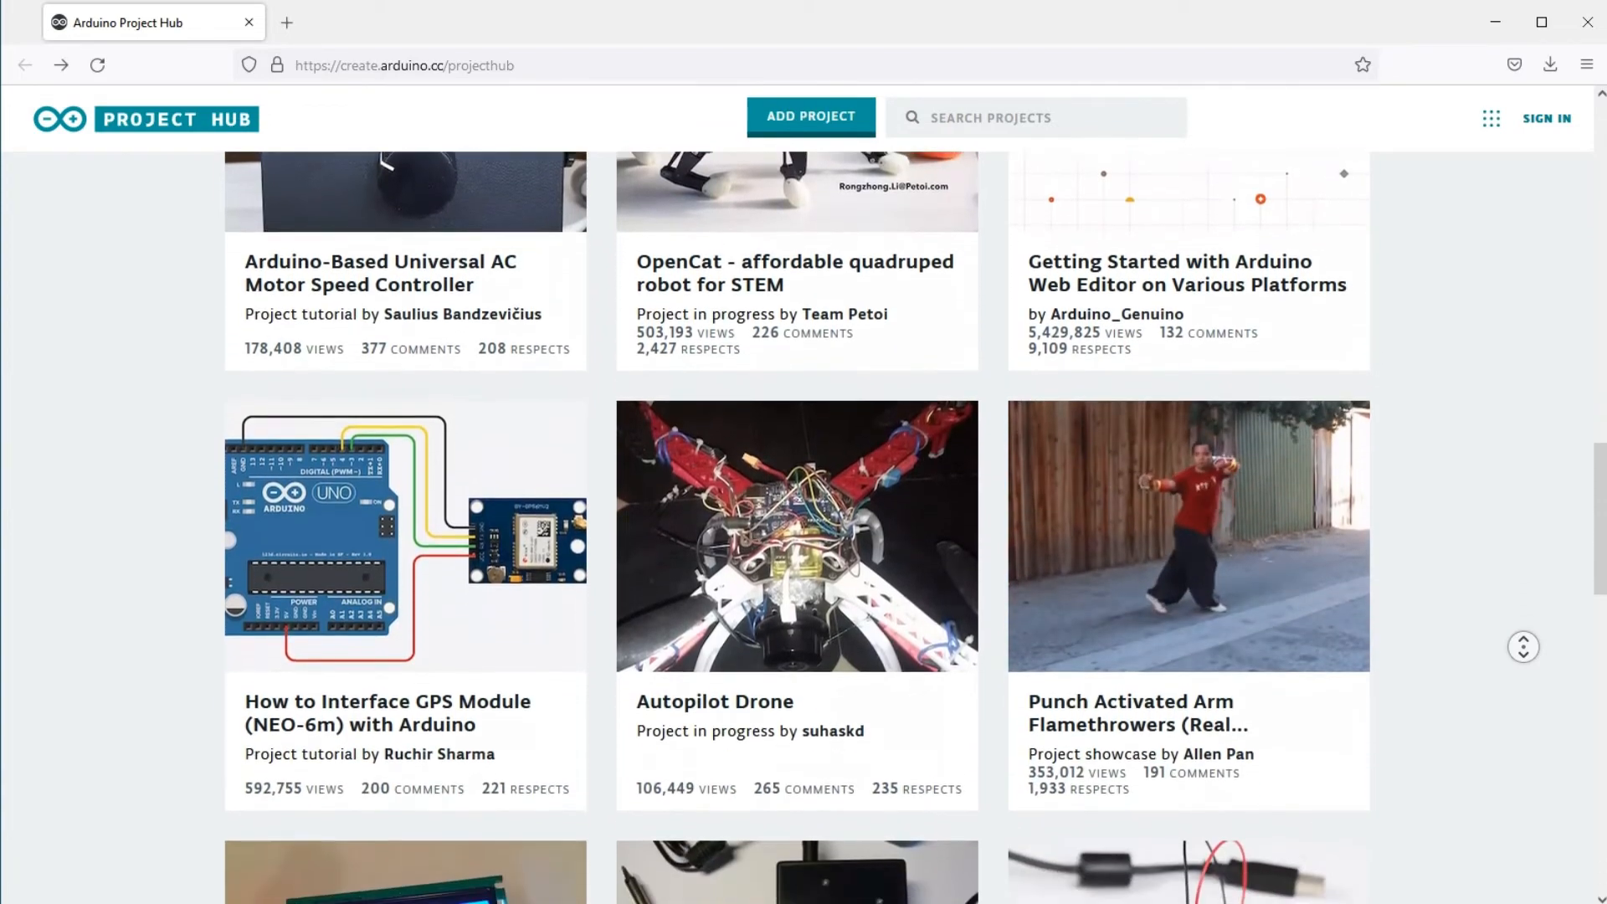
scroll("down", 3)
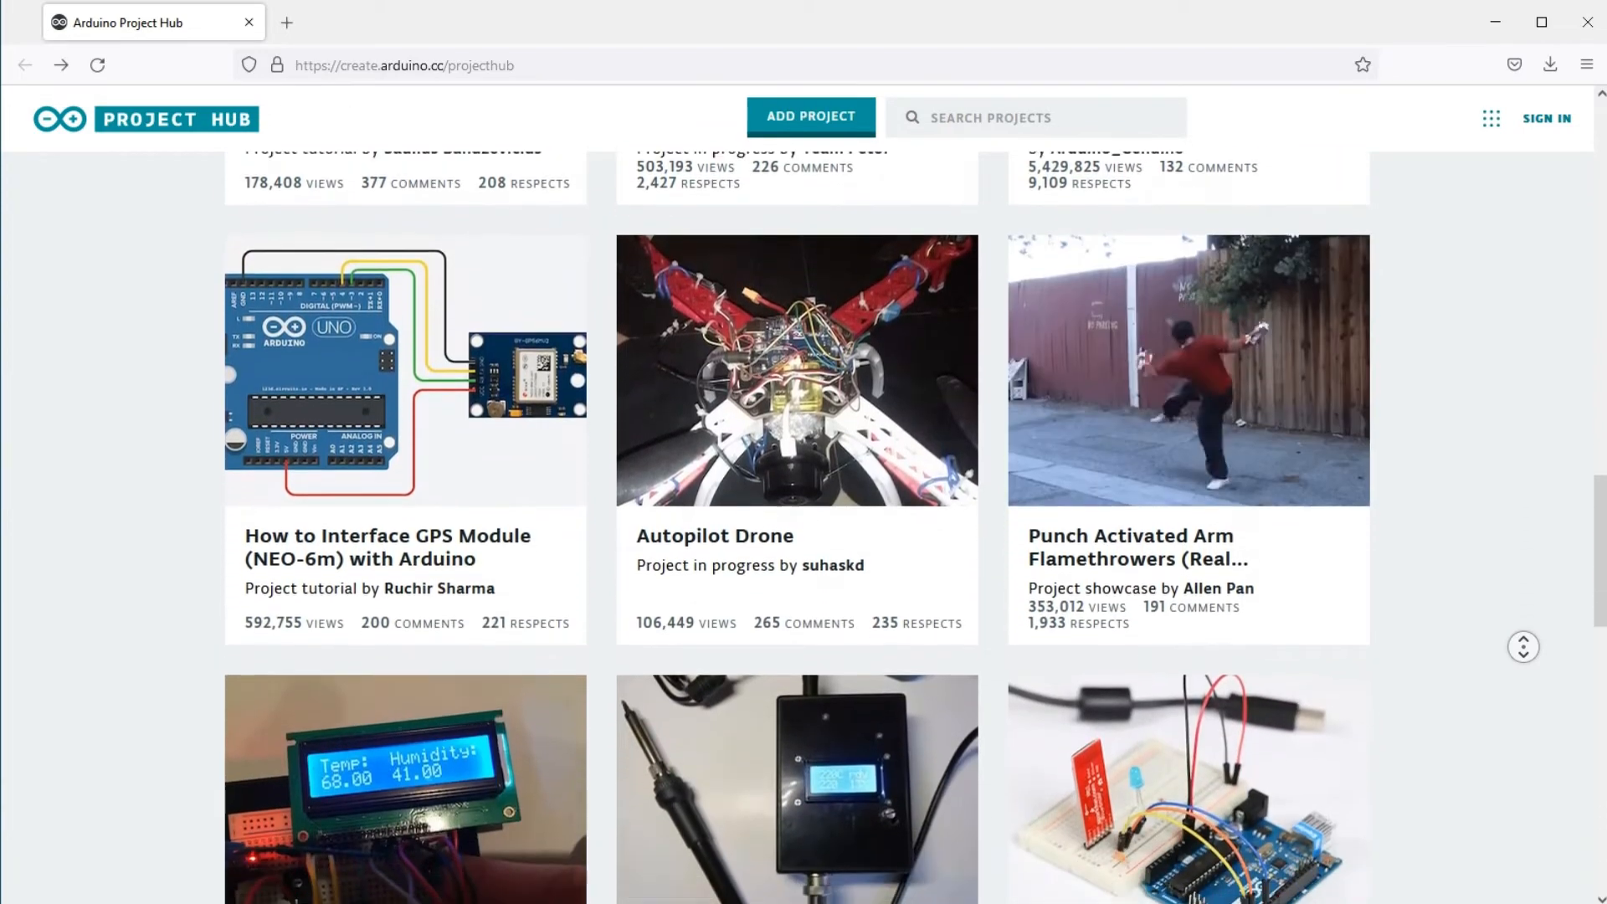
scroll("down", 3)
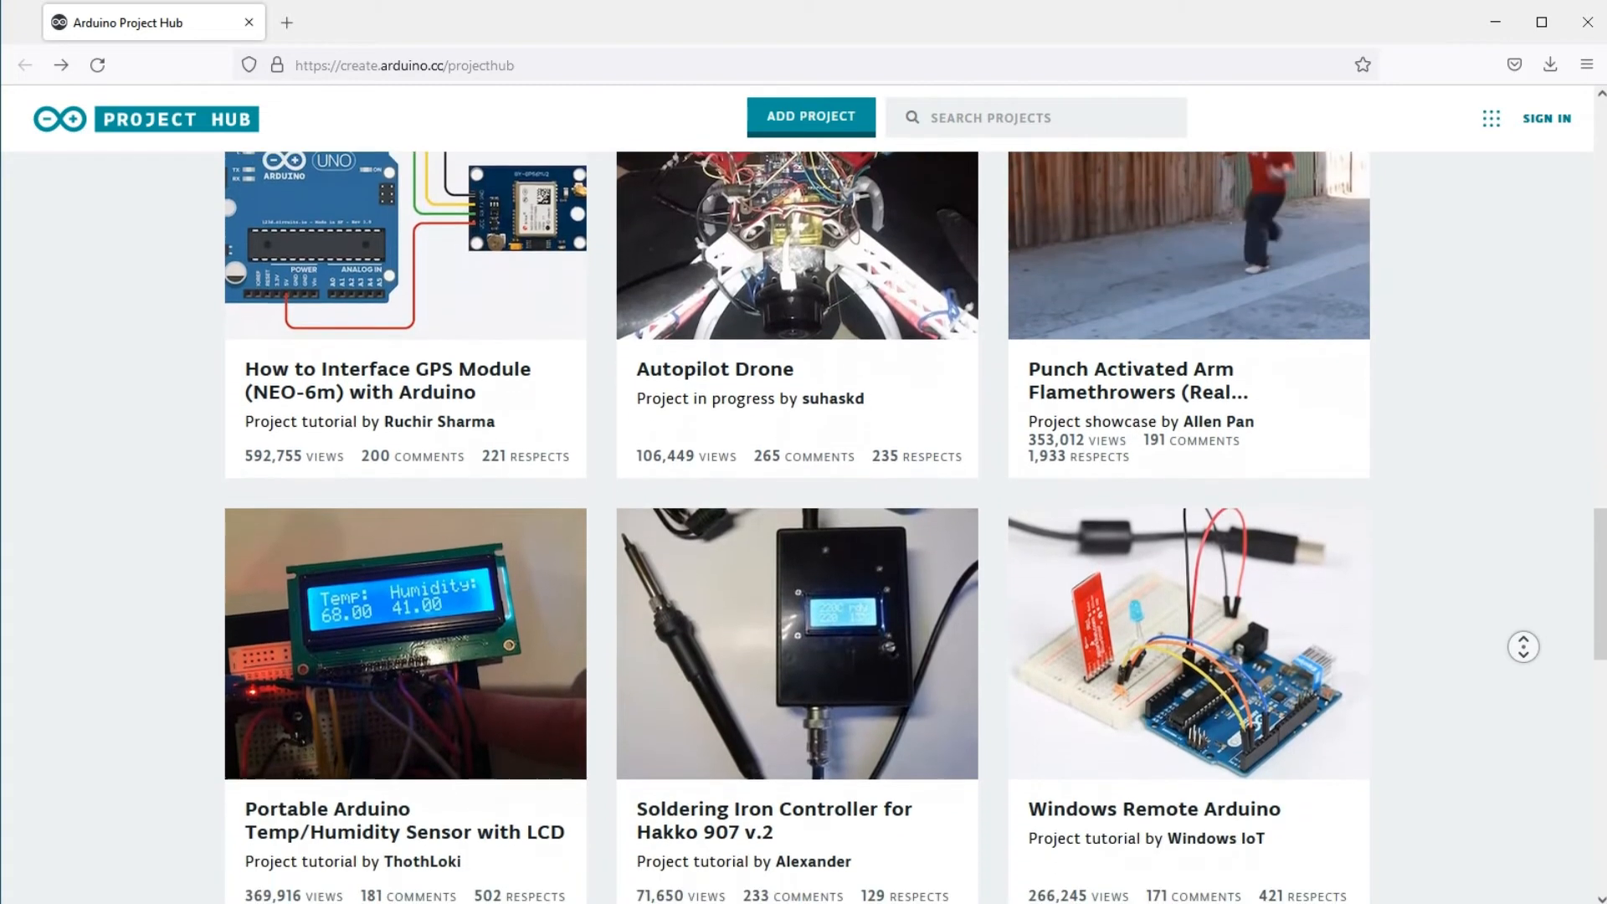
scroll("down", 3)
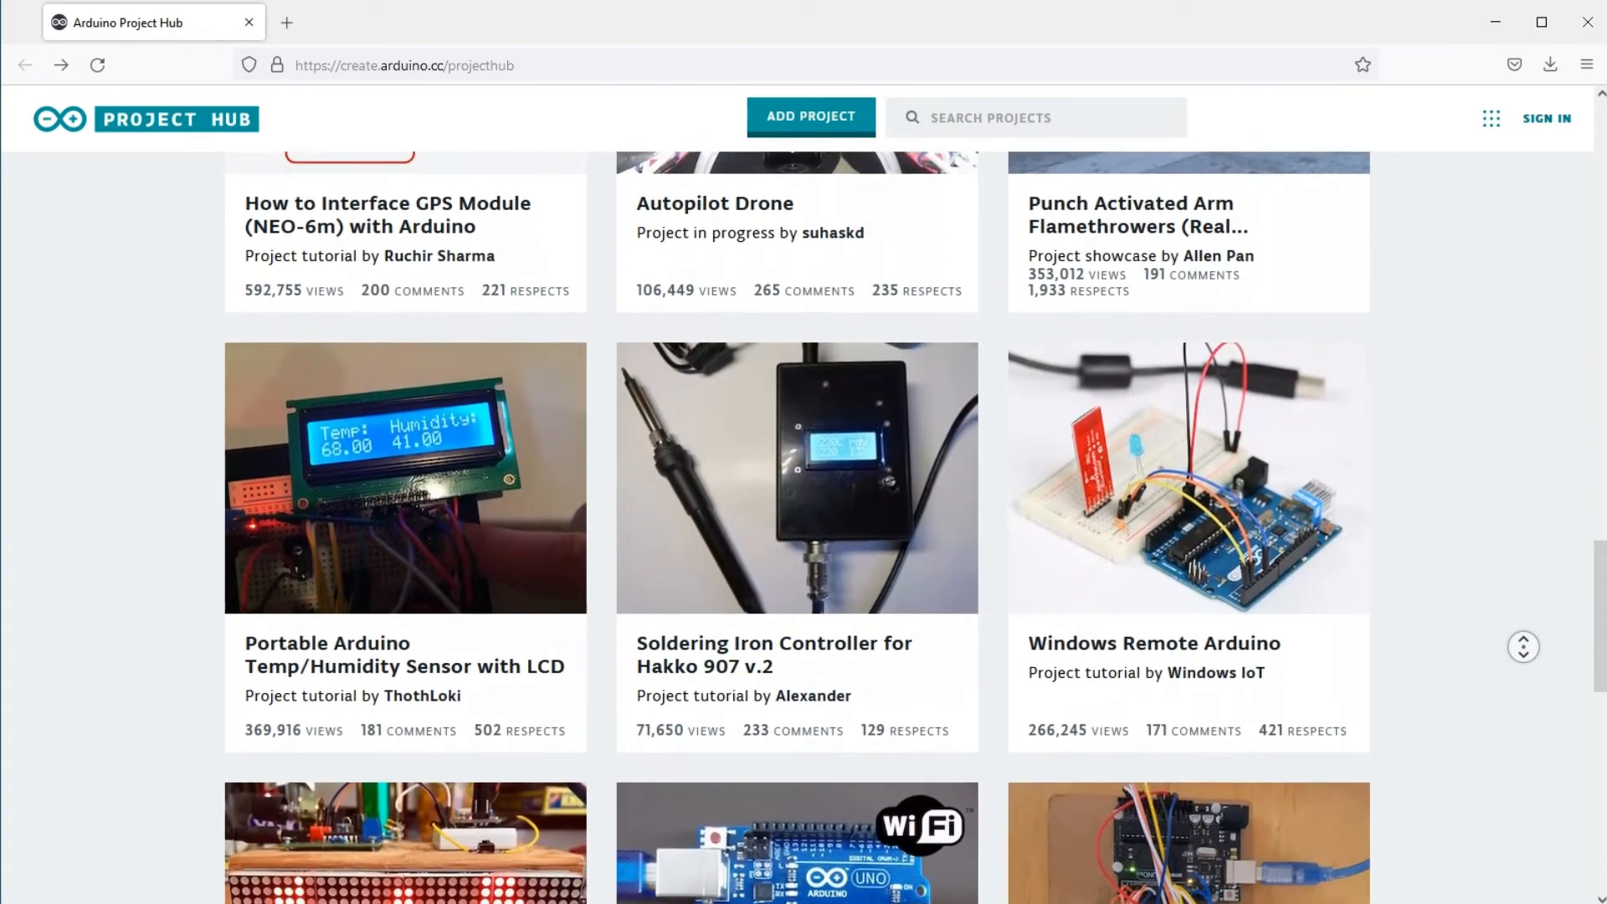
scroll("down", 3)
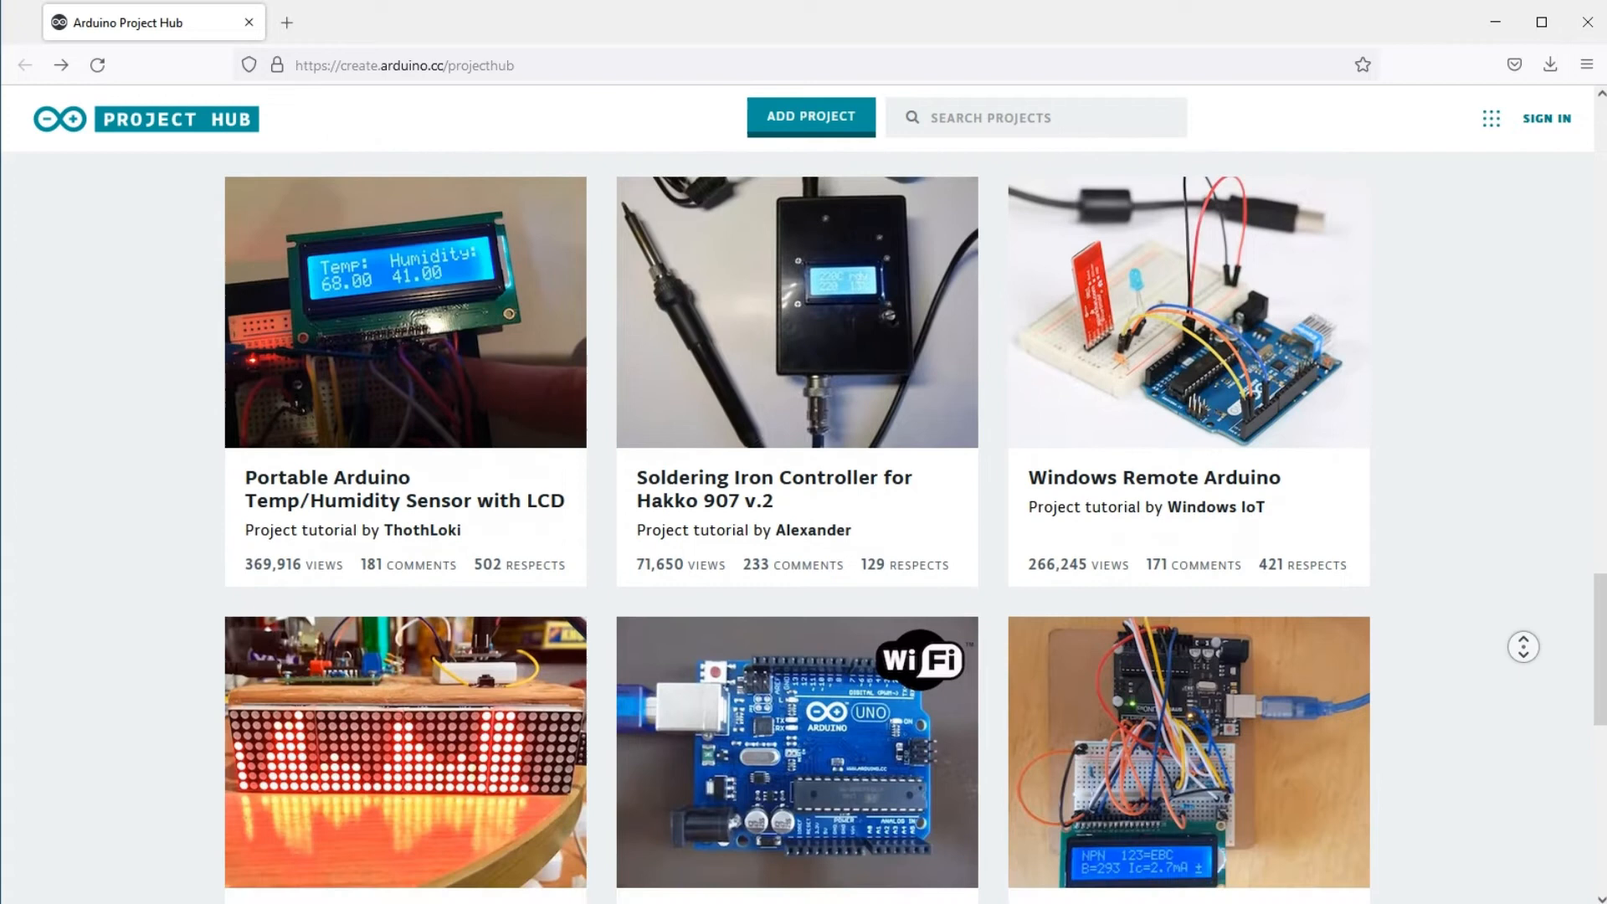
scroll("down", 3)
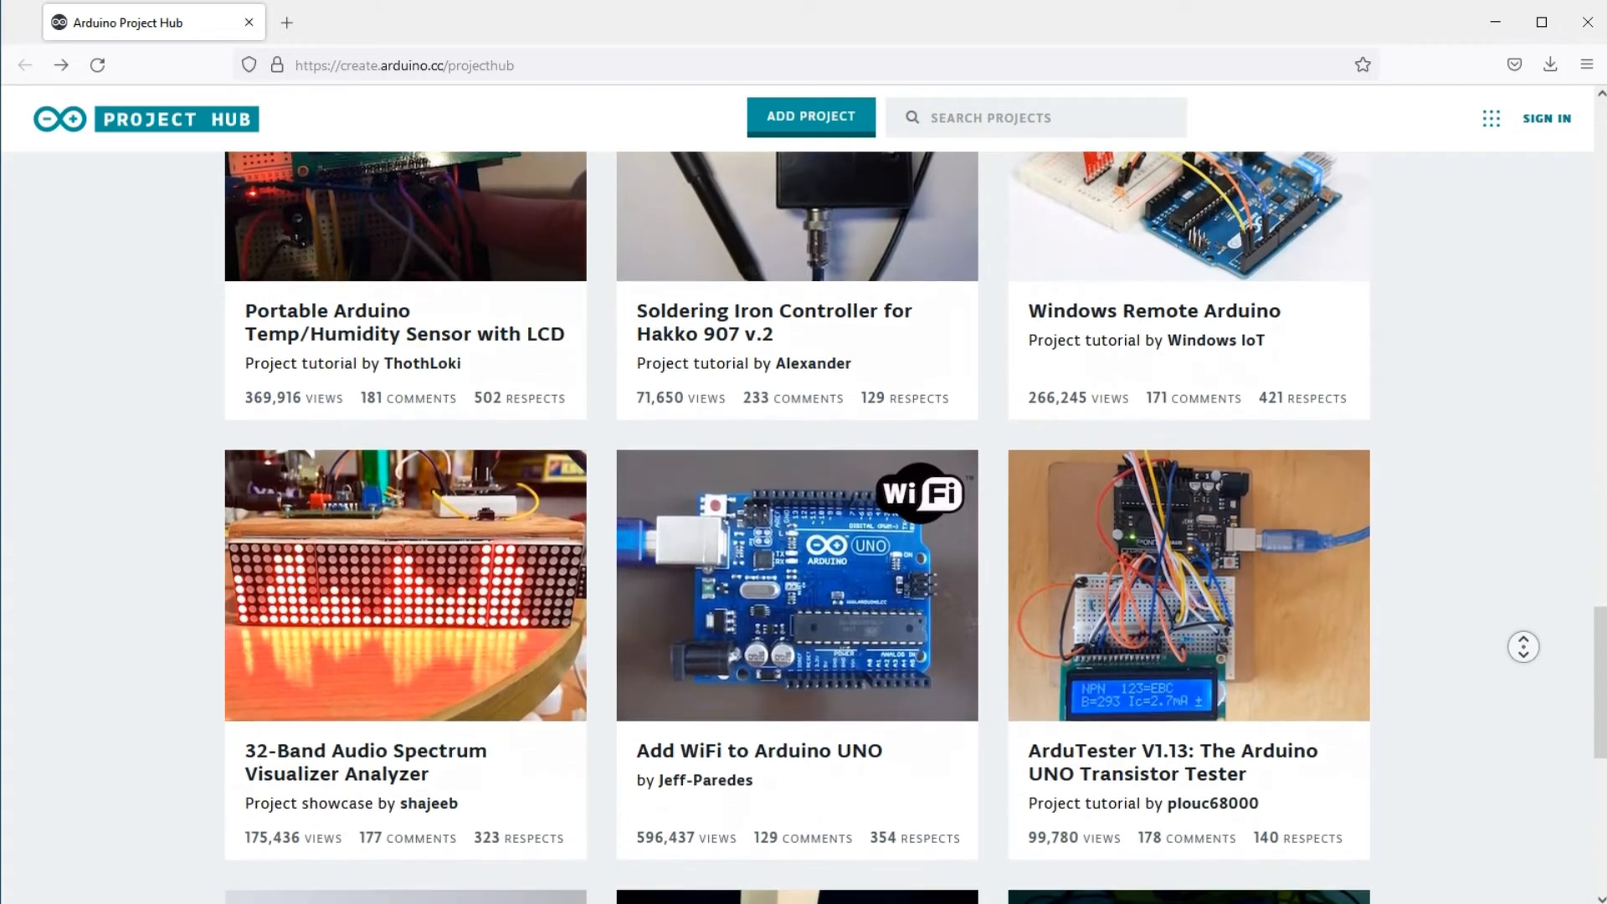
scroll("down", 3)
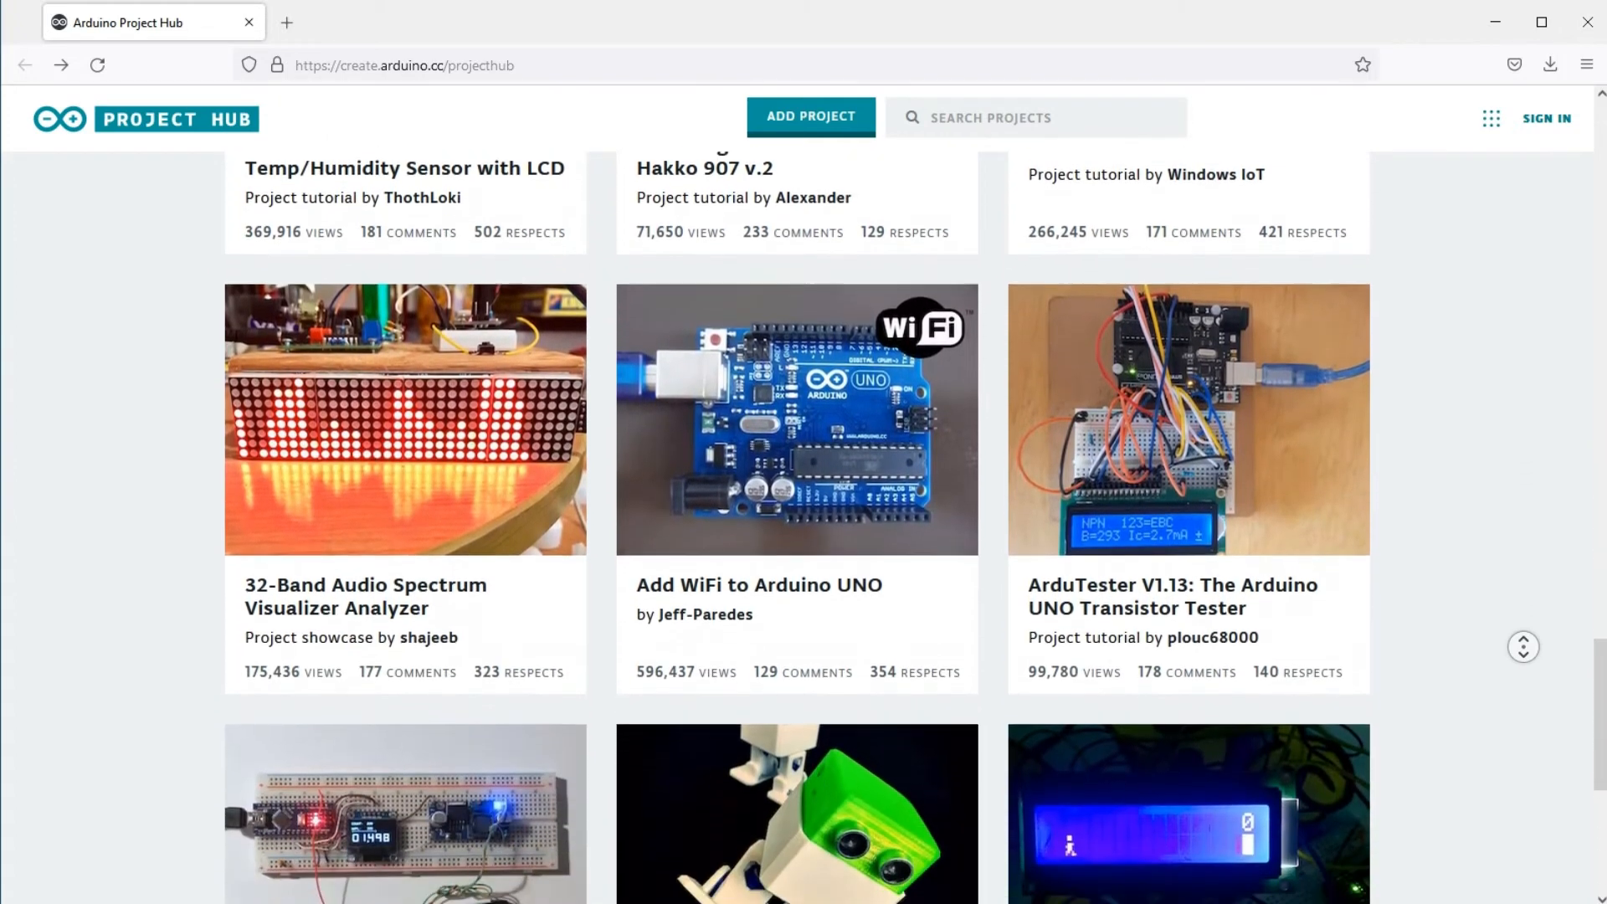
scroll("down", 3)
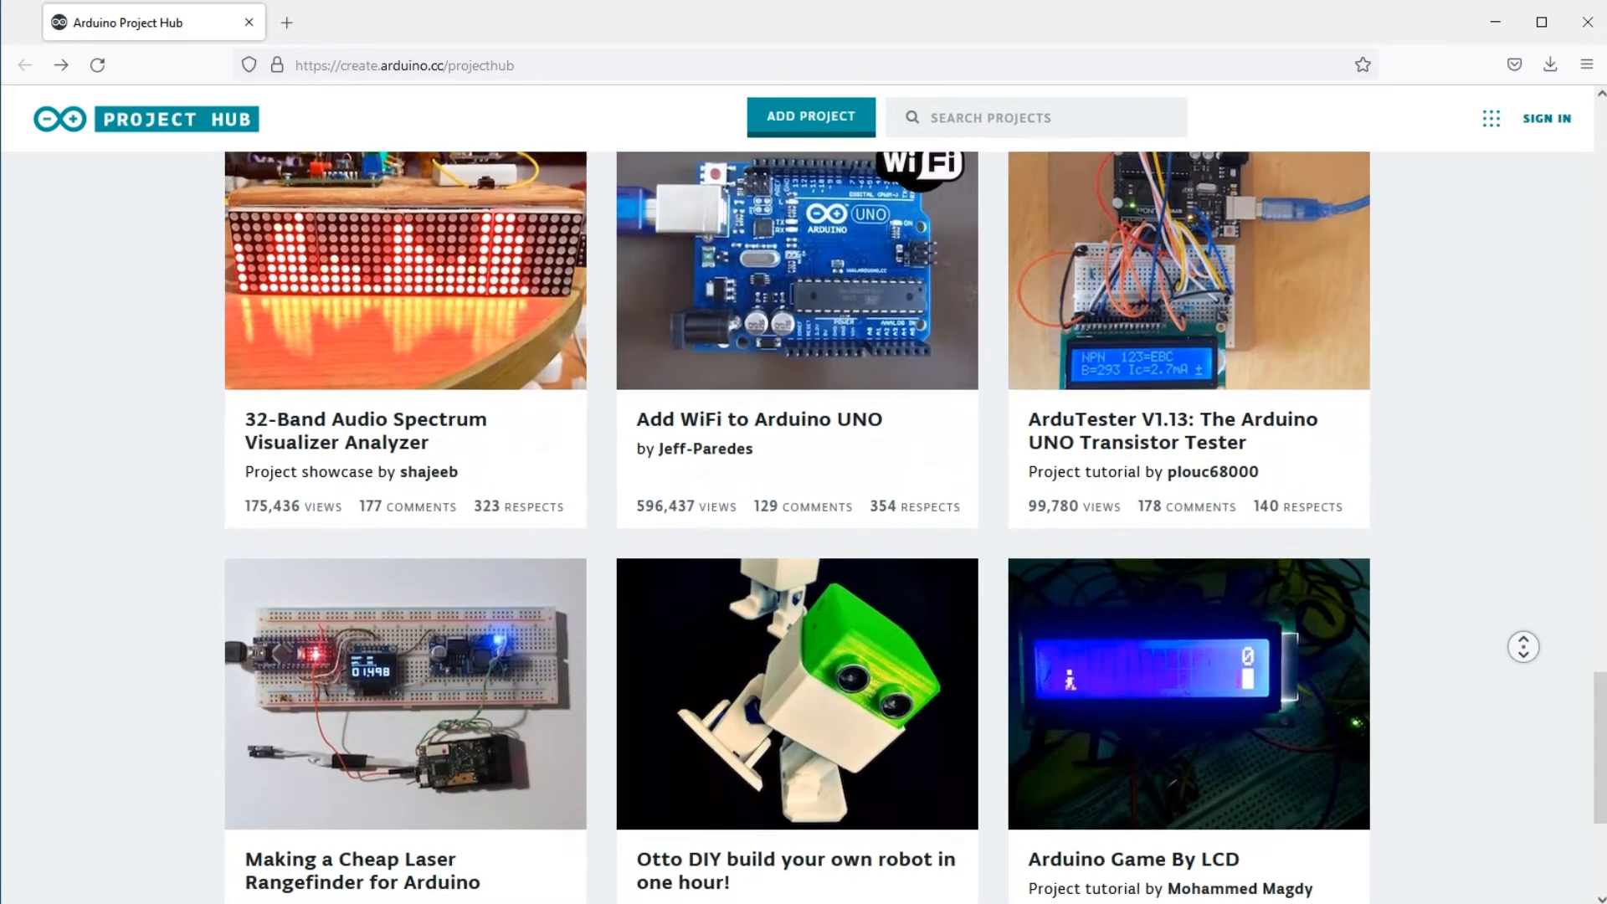
scroll("down", 3)
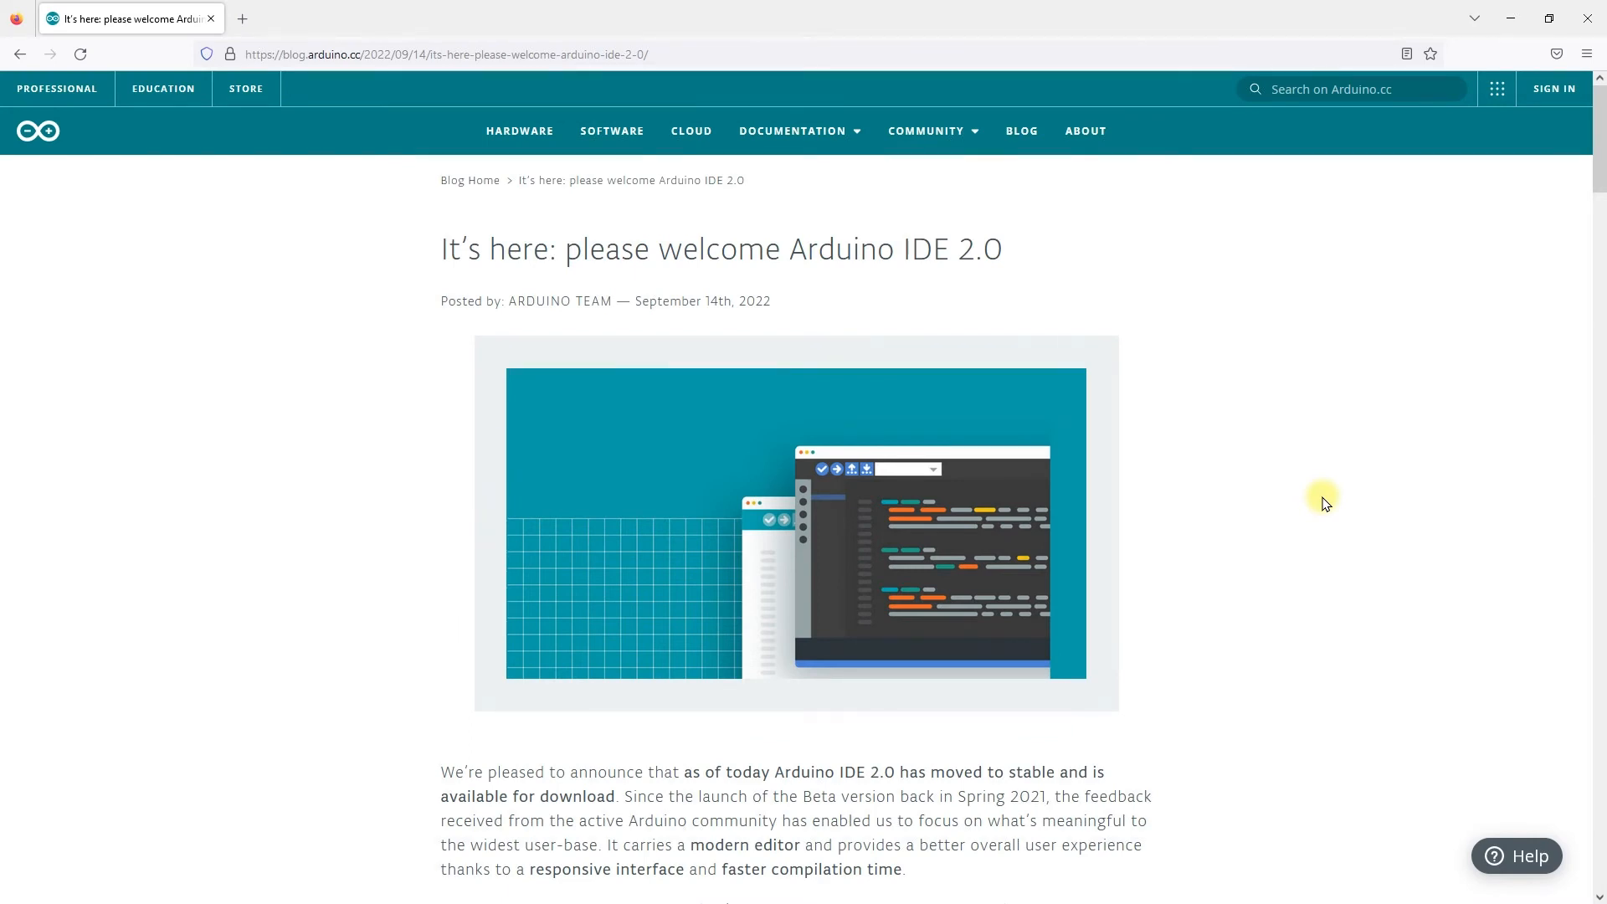
mouse_move(1020, 249)
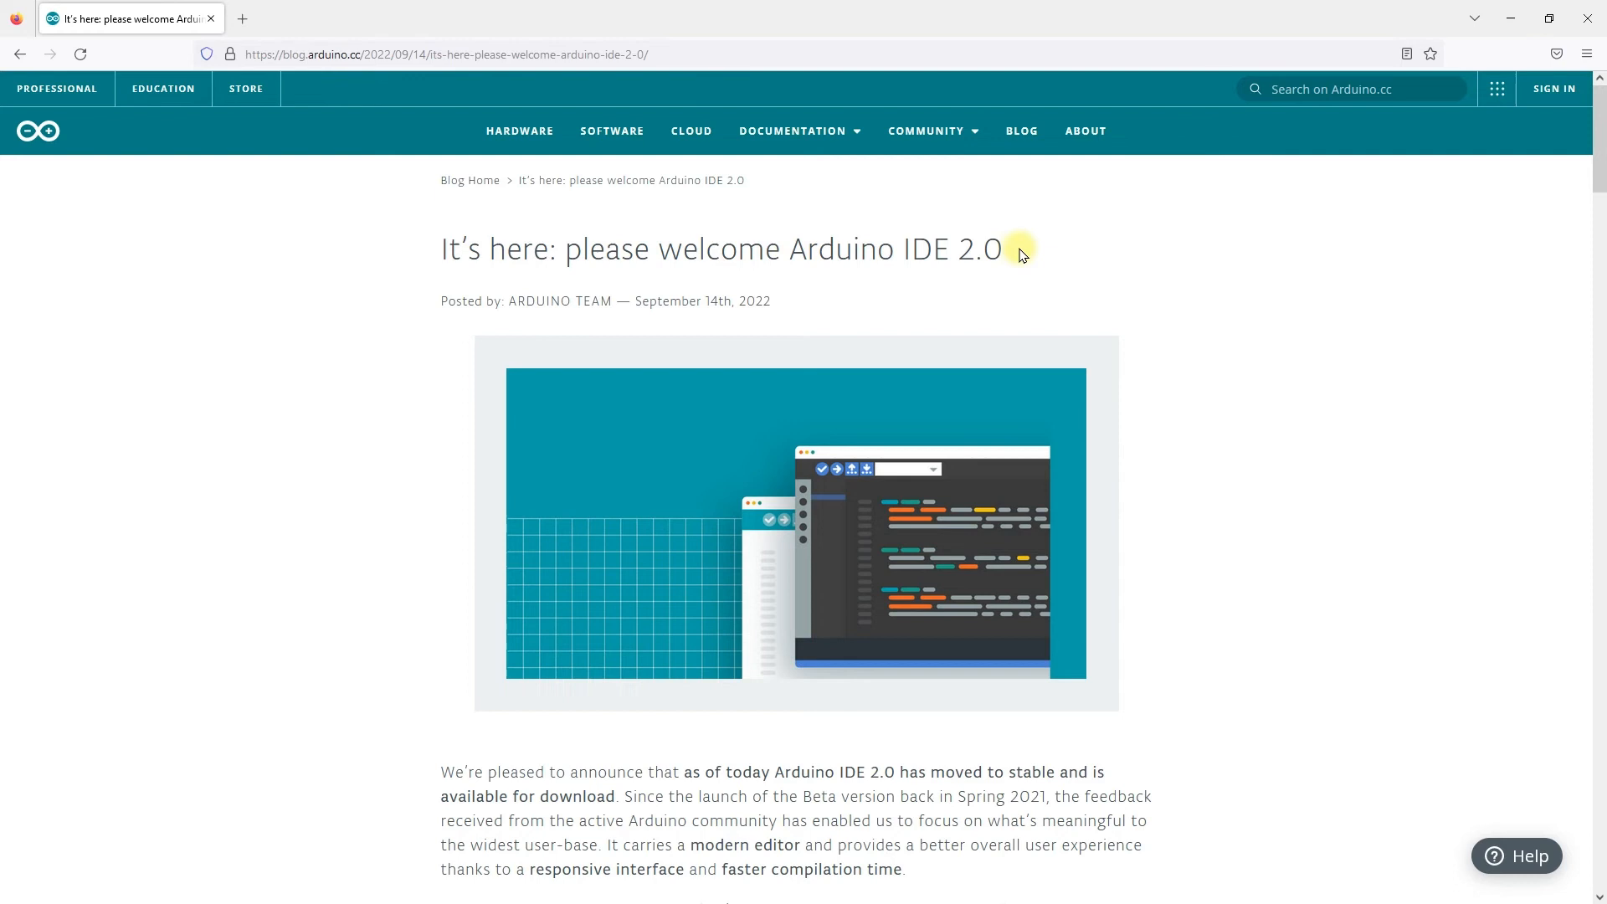
mouse_move(688, 321)
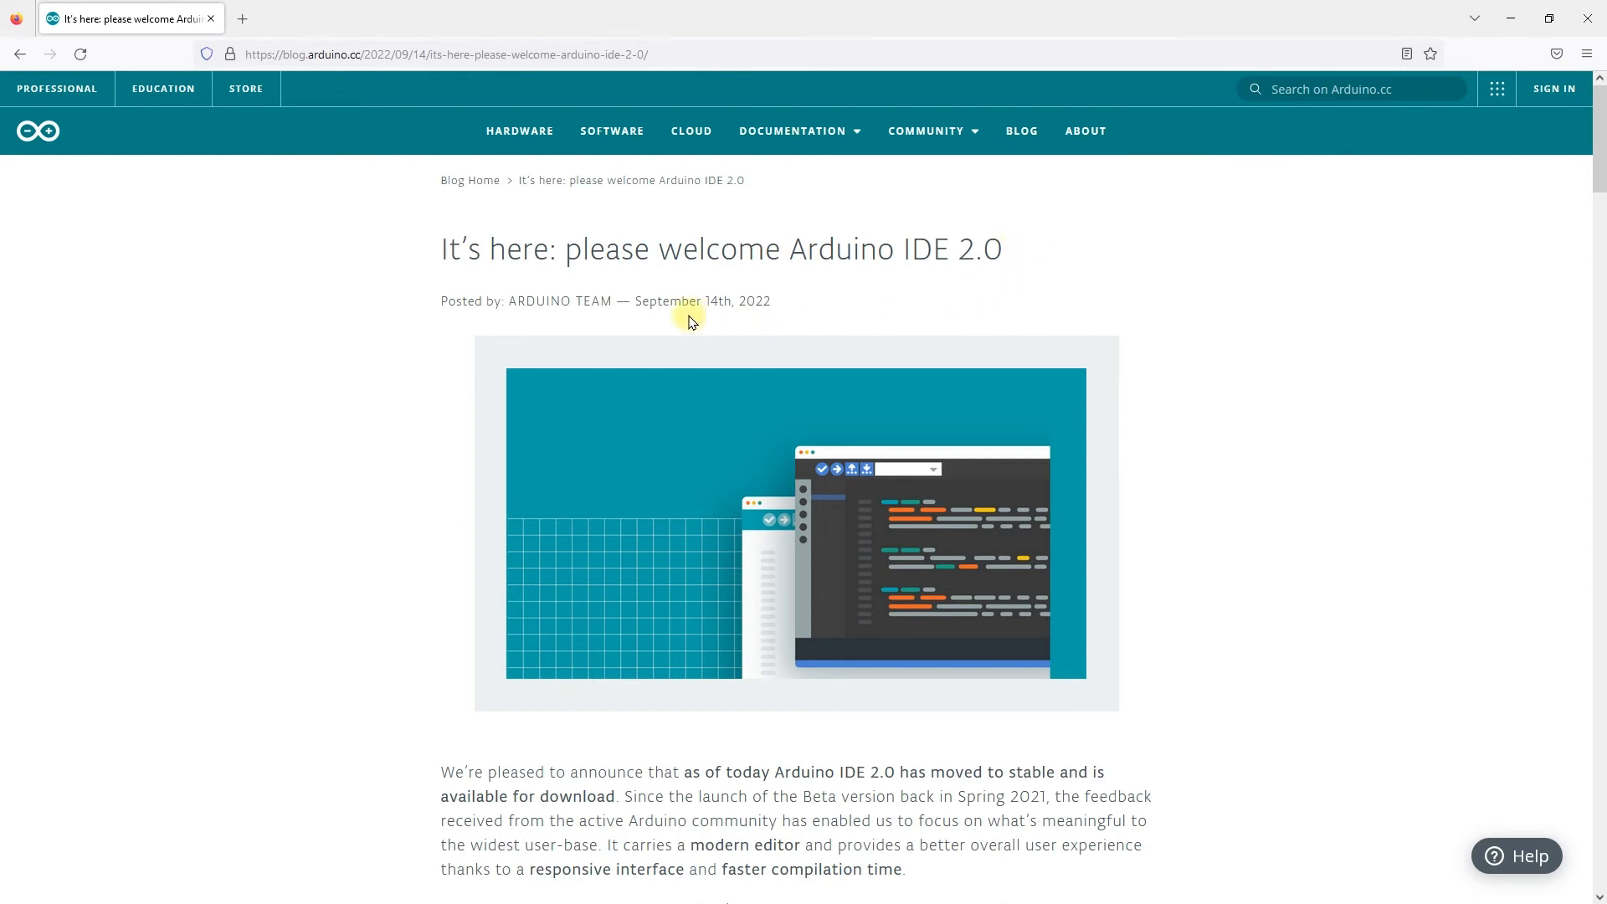
mouse_move(779, 305)
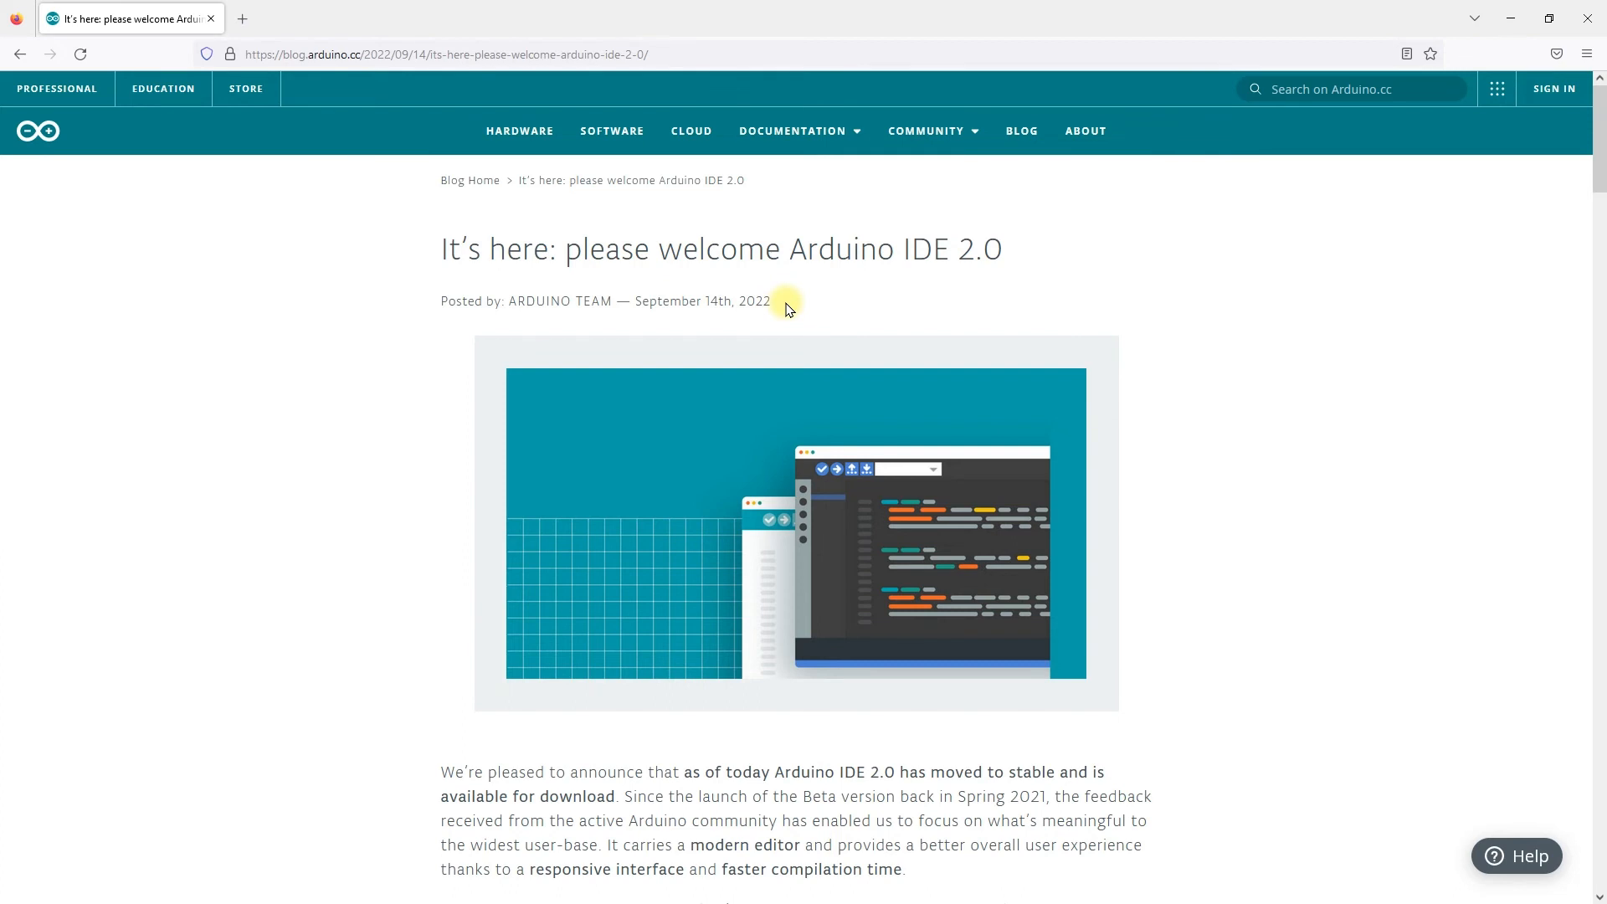
Scroll the IDE 2.0 post to its opening paragraphs on the modern editor, Serial Monitor and Plotter.
scroll("down", 3)
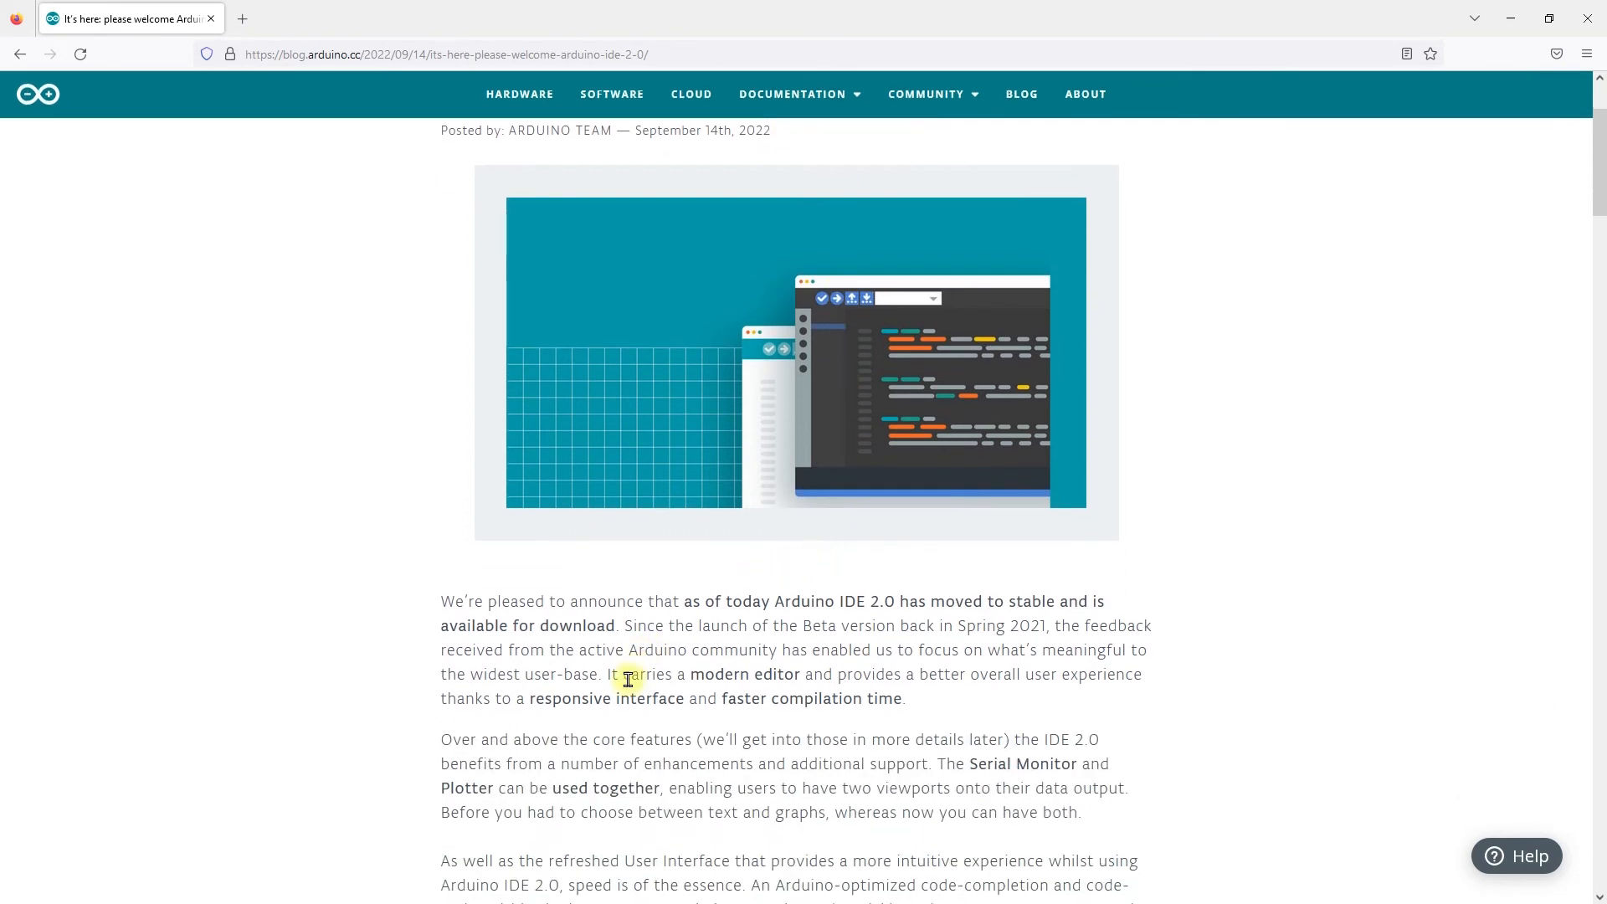
mouse_move(1090, 675)
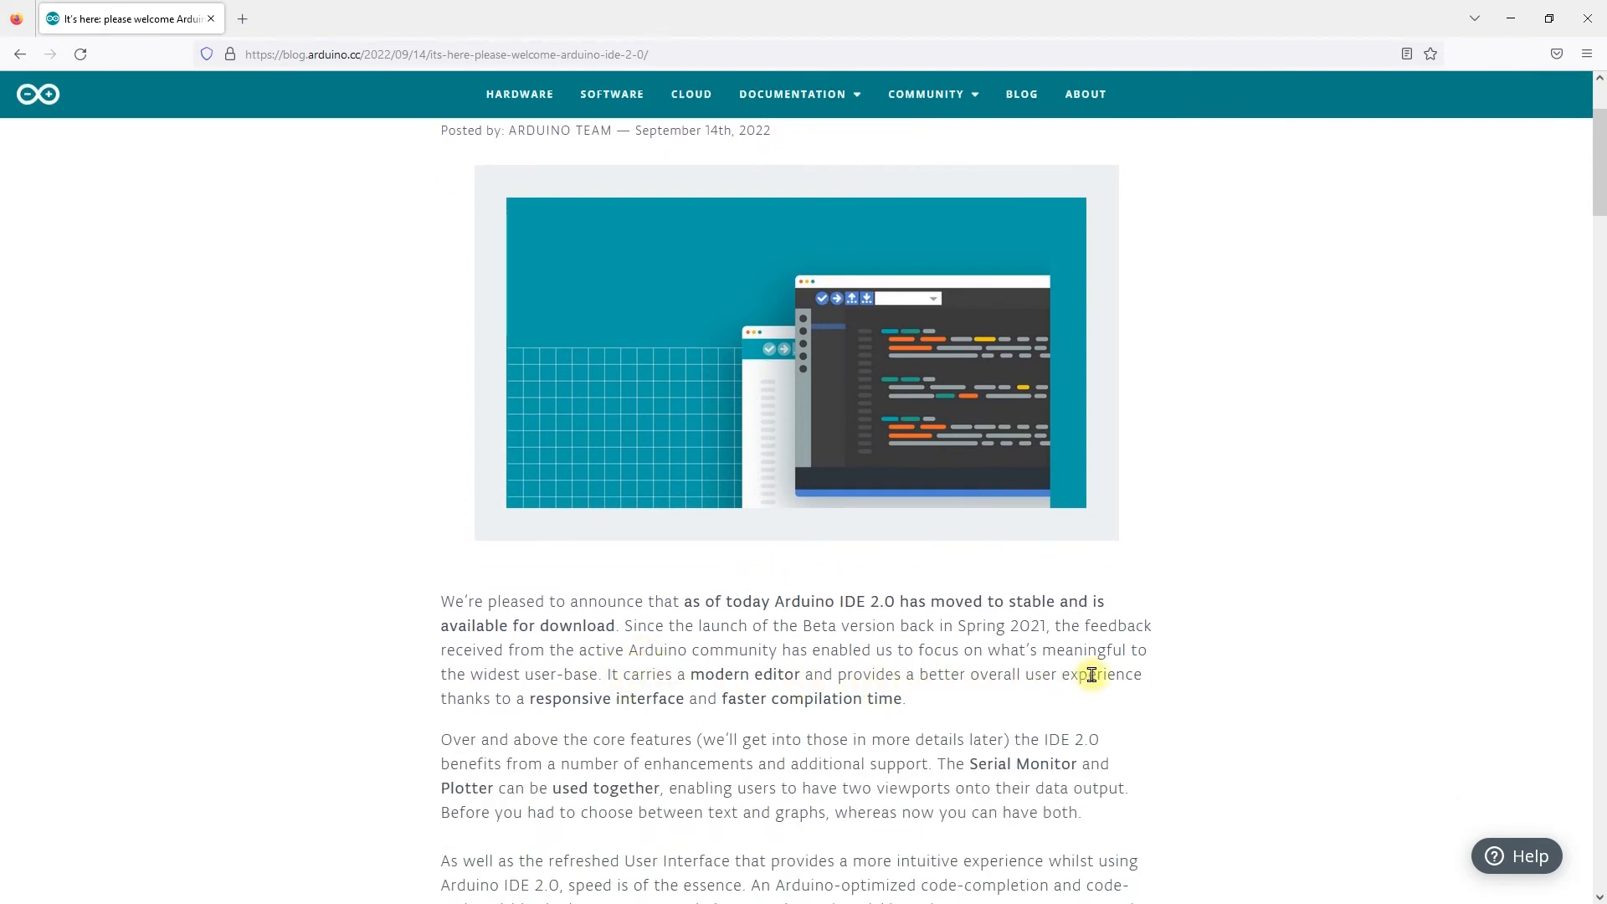
mouse_move(777, 705)
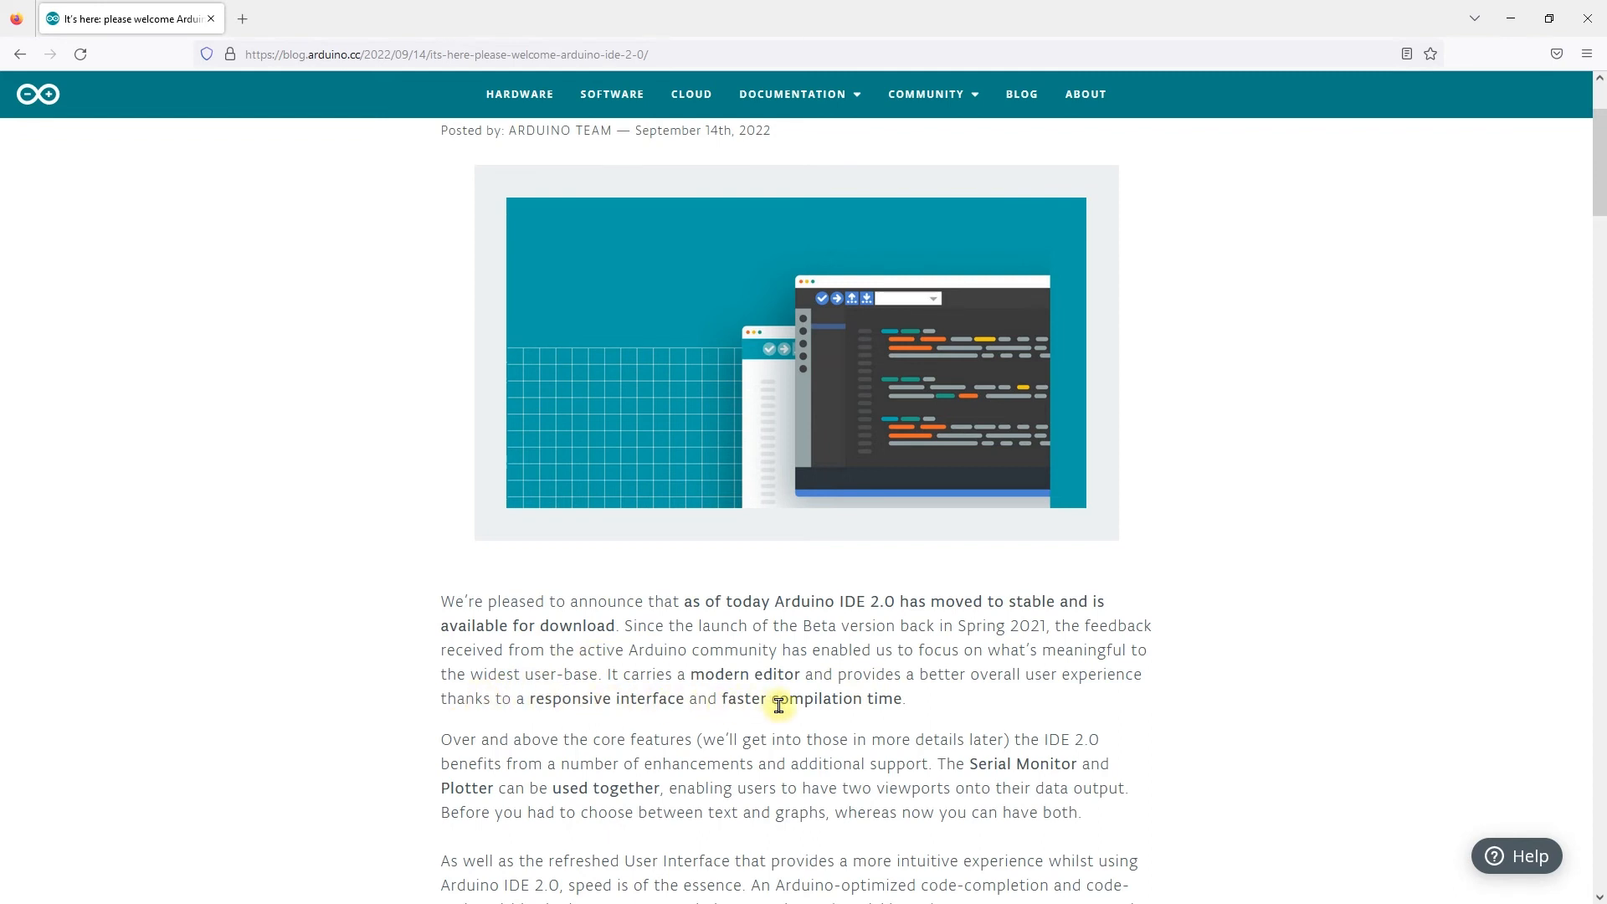
mouse_move(951, 710)
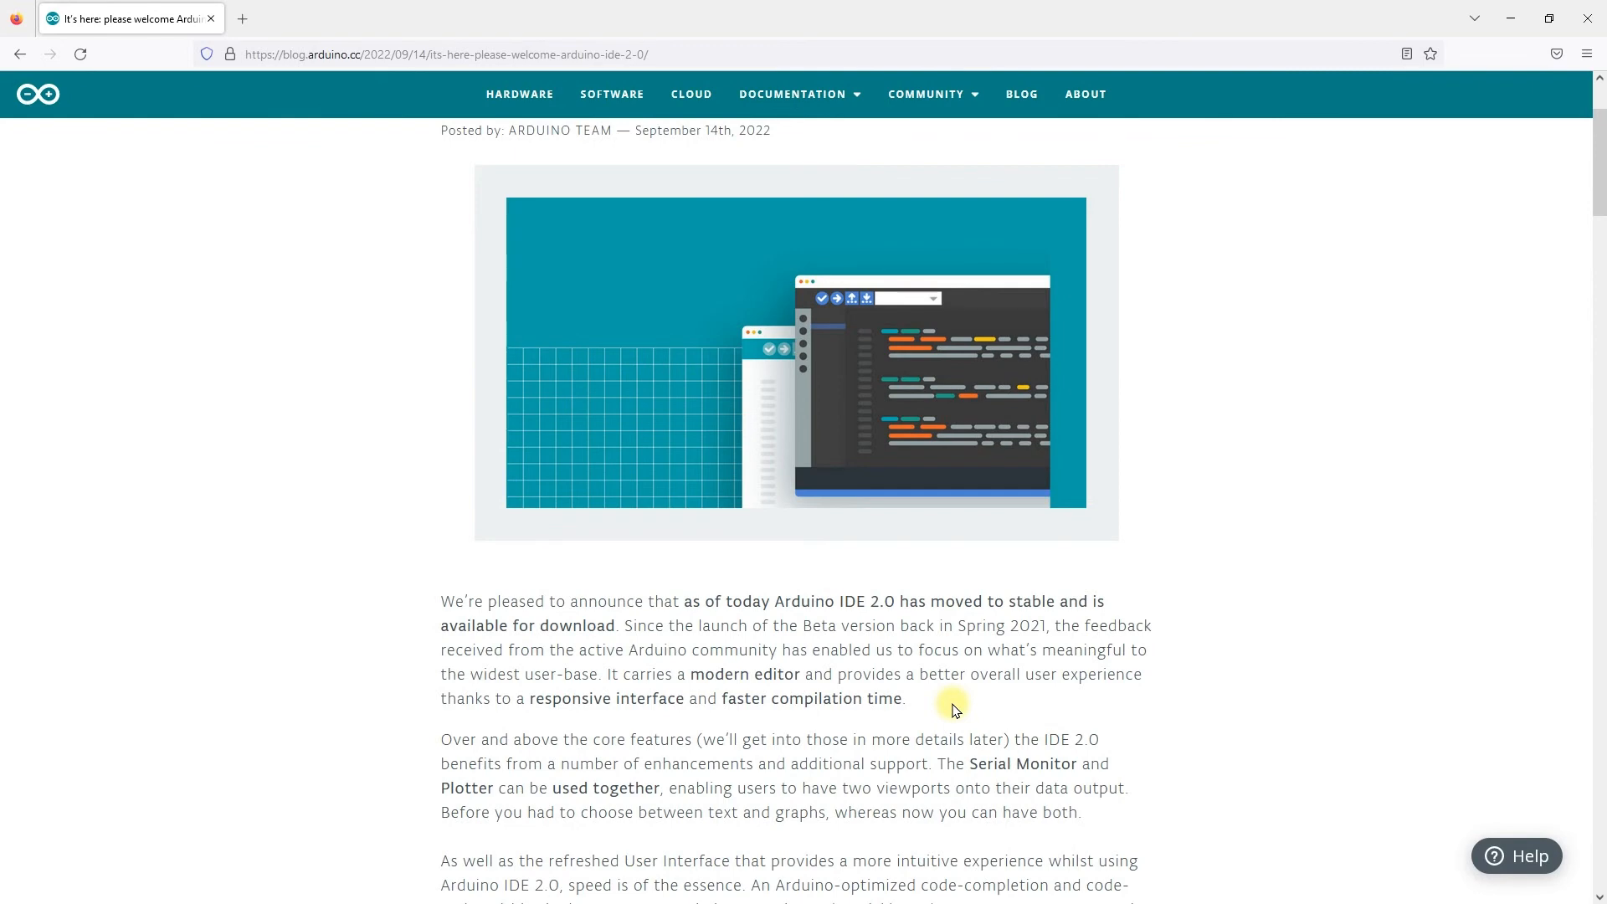
Scroll the IDE 2.0 post through the Autocomplete, Dark Mode and Arduino Cloud feature sections.
scroll("down", 3)
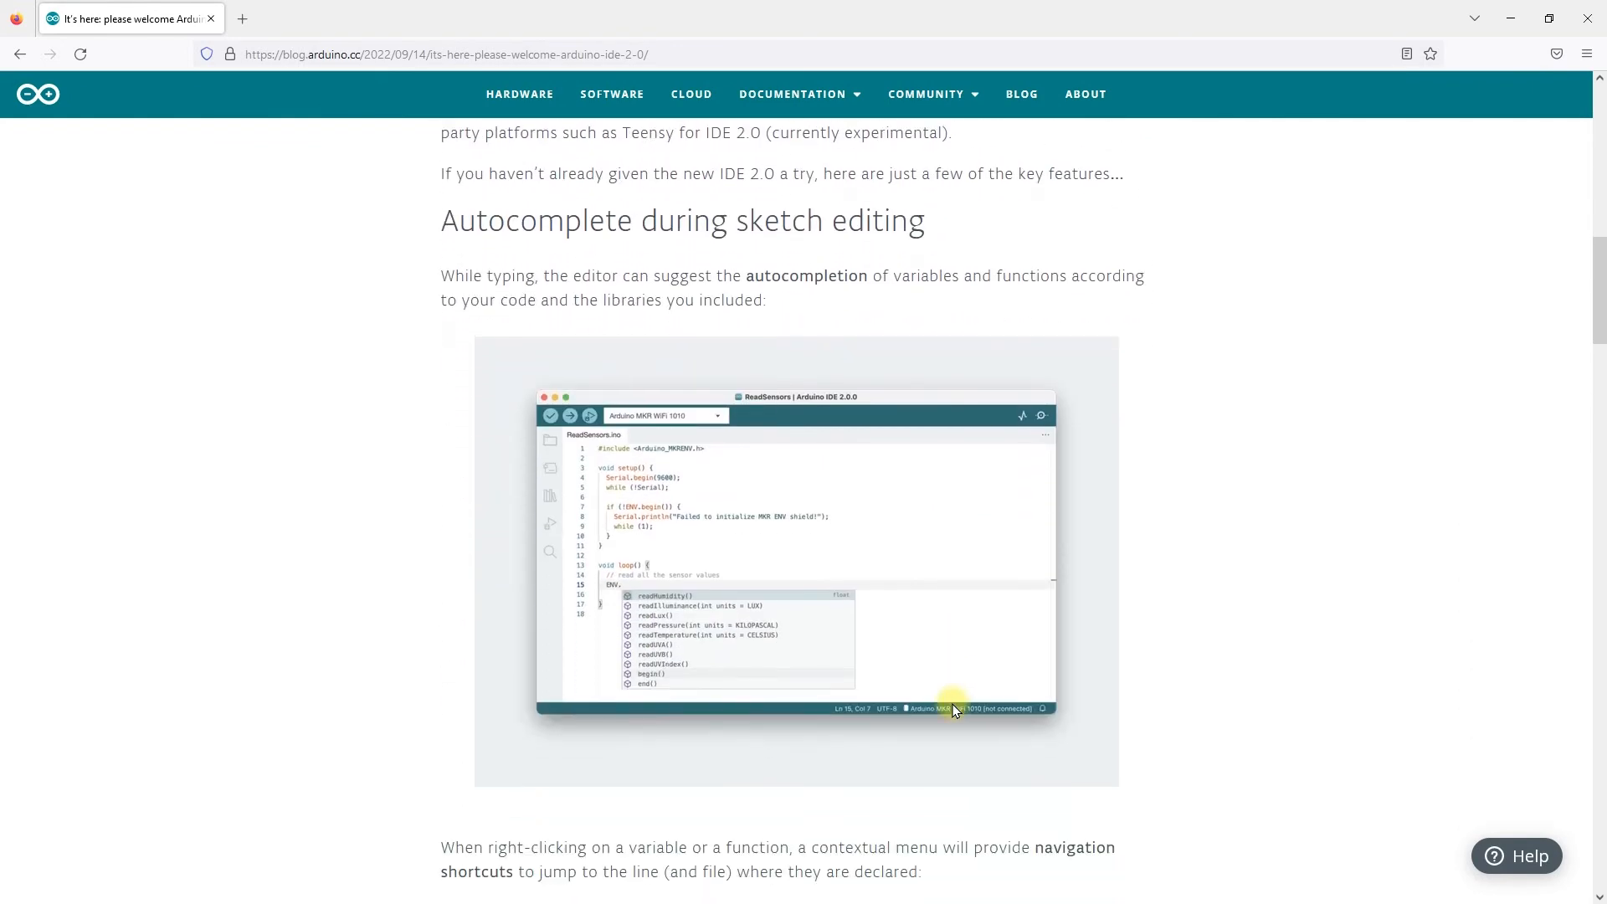
mouse_move(629, 238)
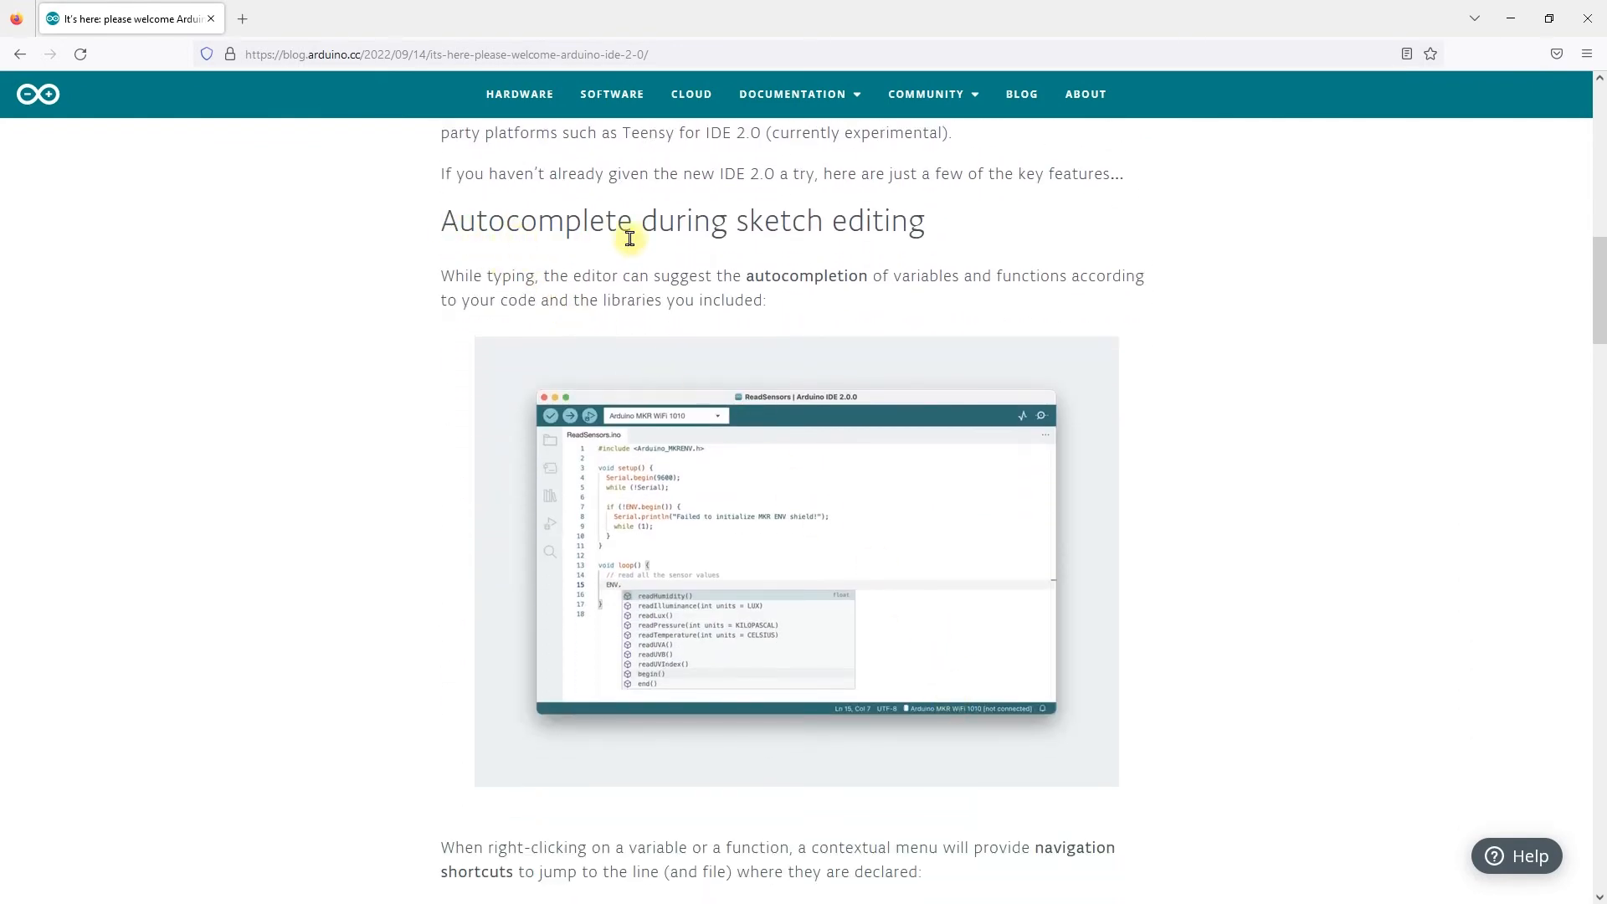
mouse_move(629, 601)
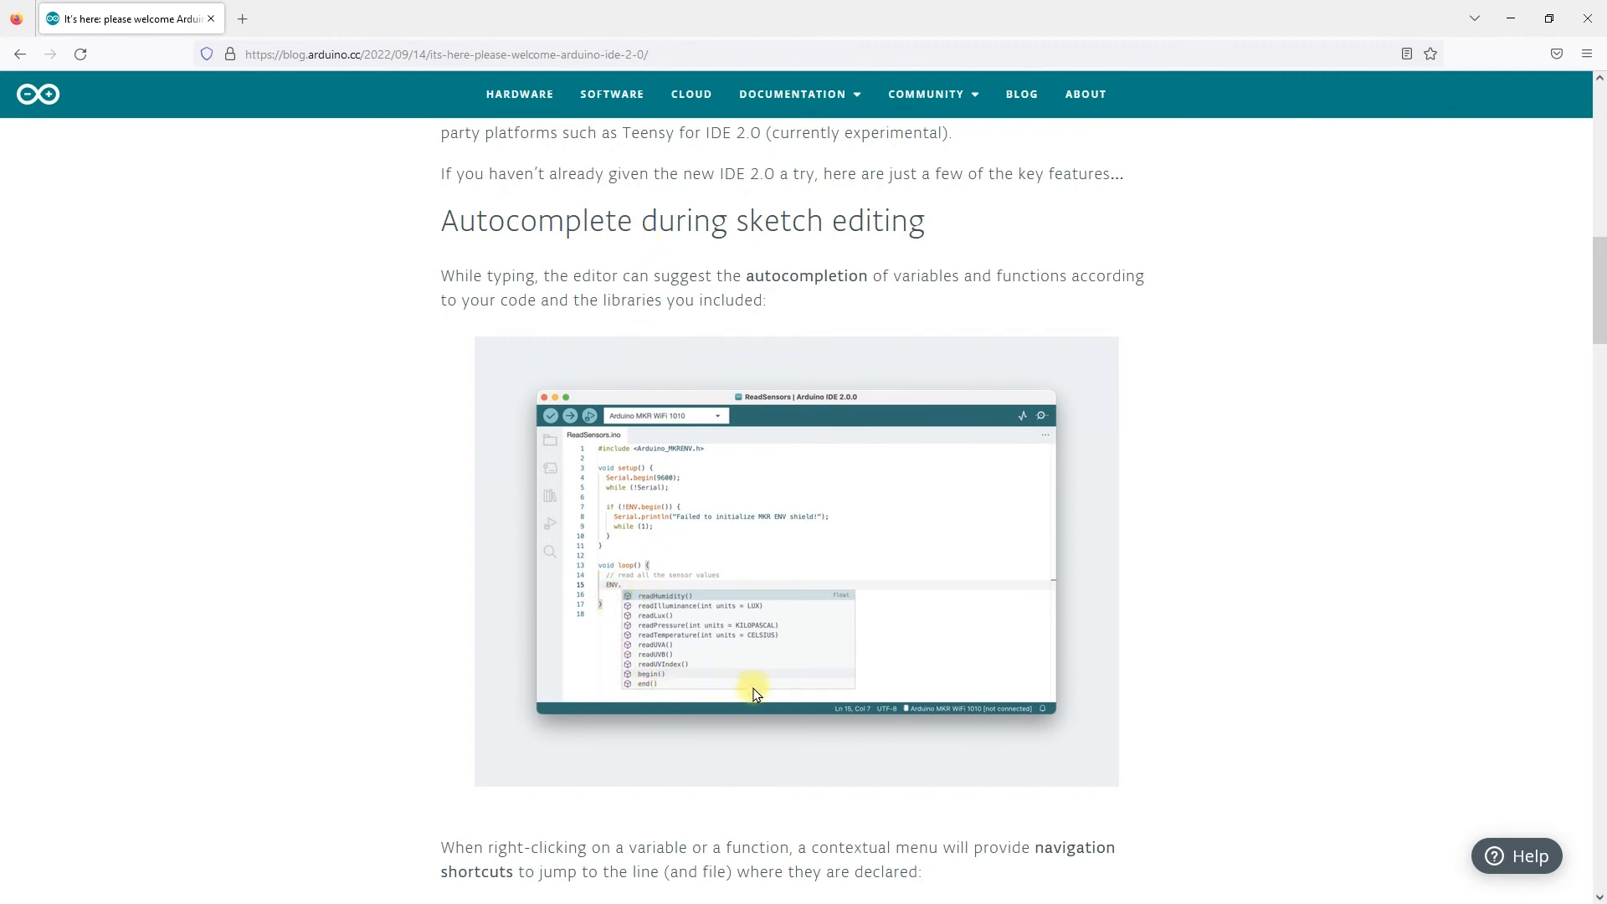
mouse_move(869, 693)
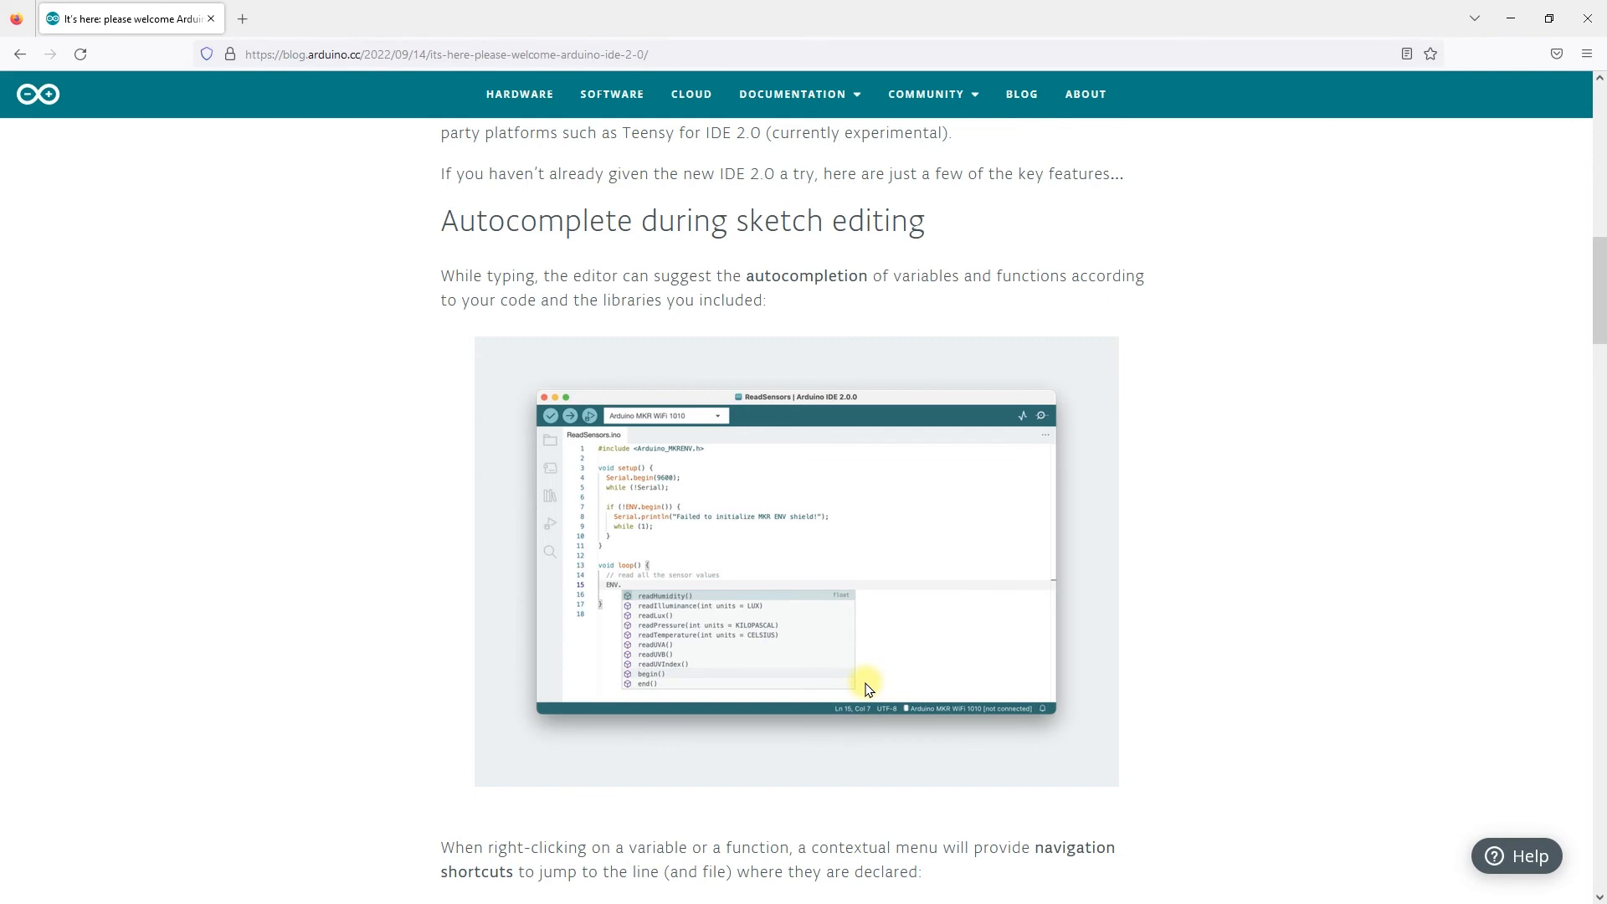
scroll("down", 3)
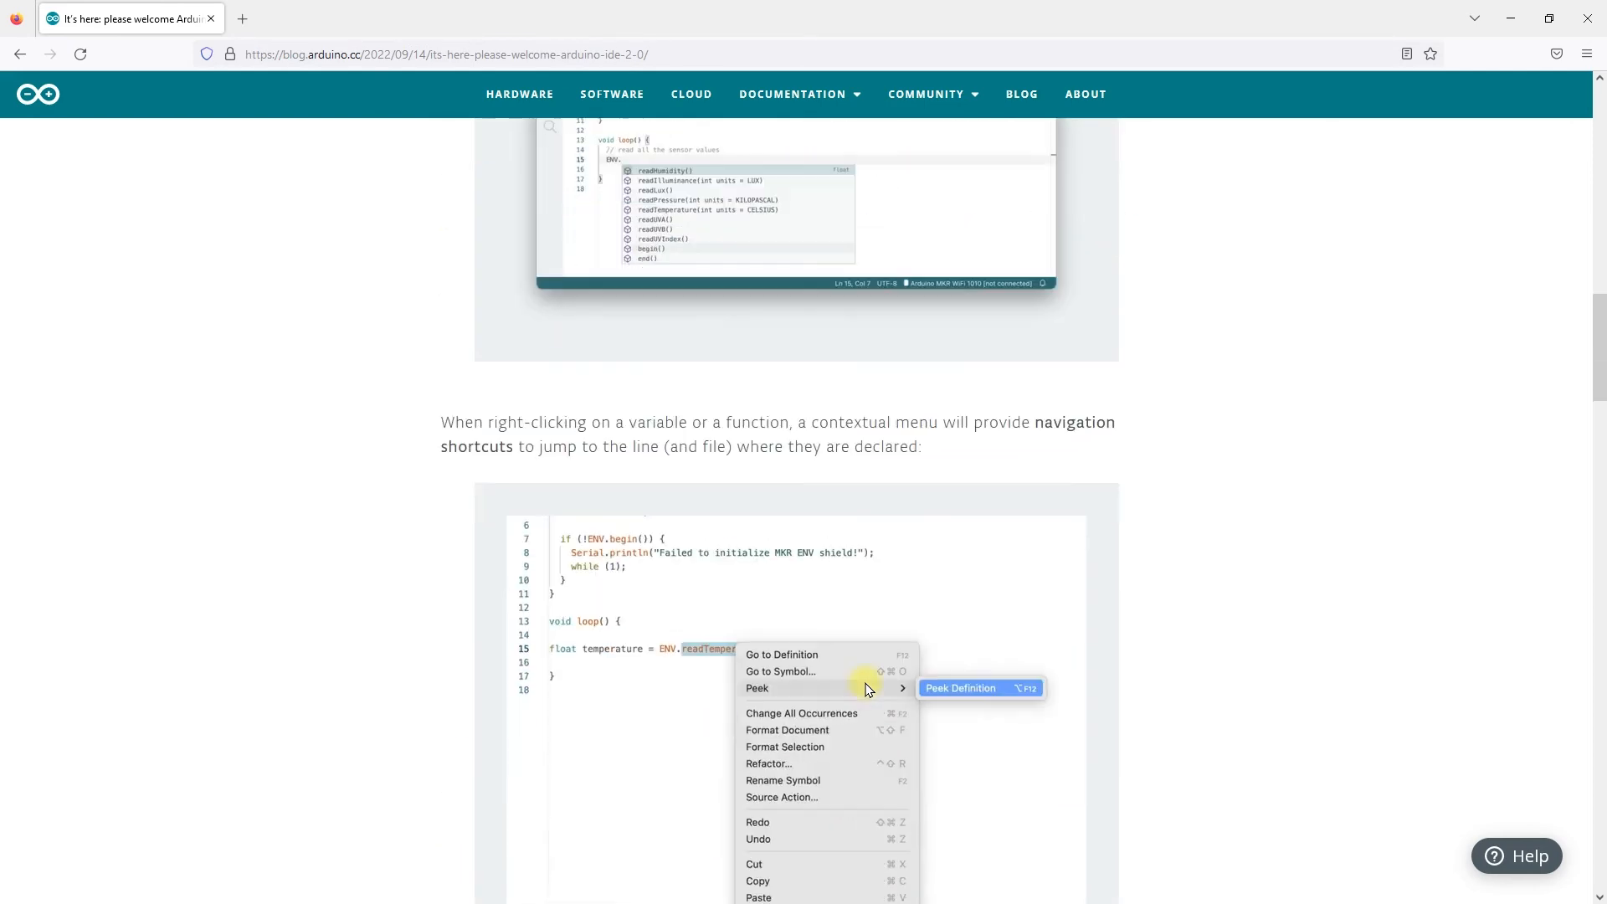
scroll("down", 3)
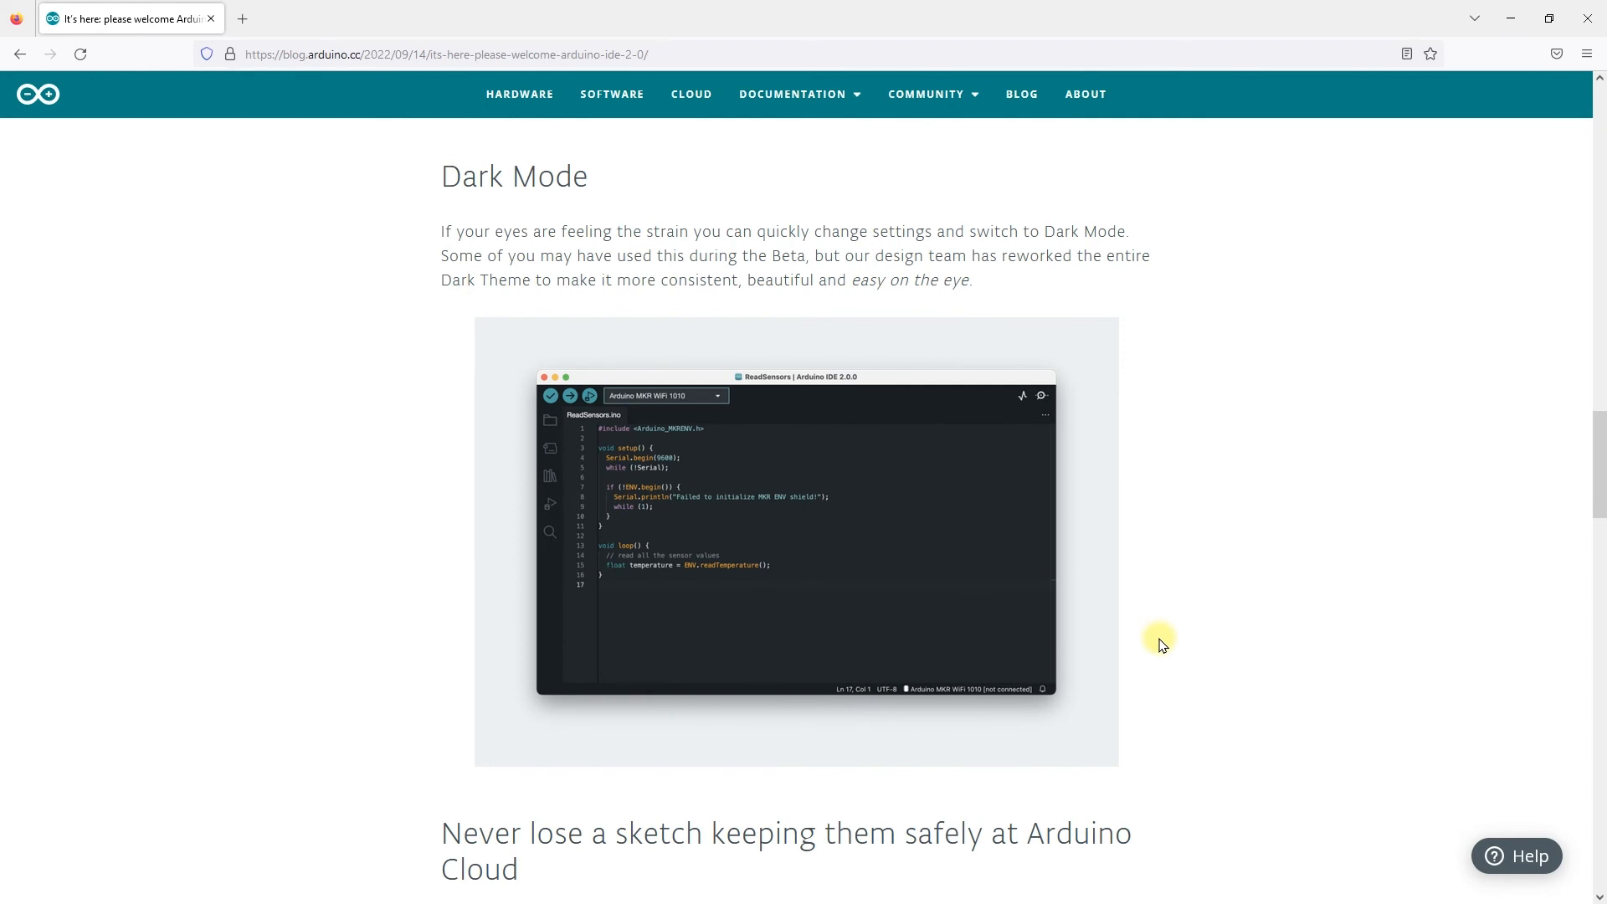
Continue past Serial Plotter and In-app updates to the post's closing invitation and categories.
scroll("down", 3)
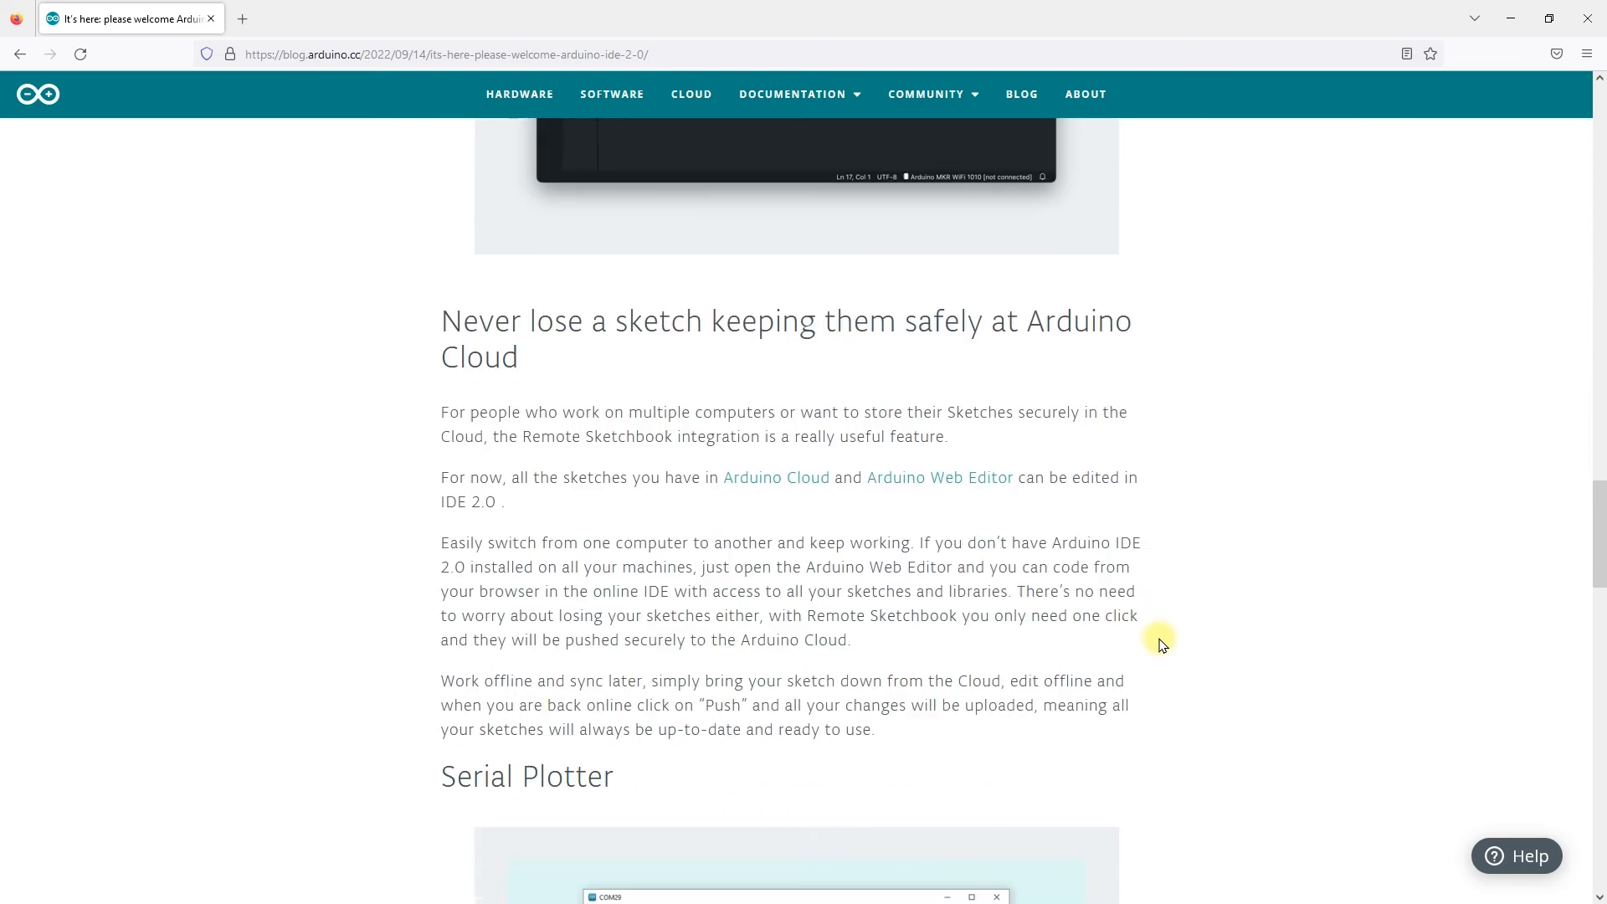
mouse_move(581, 383)
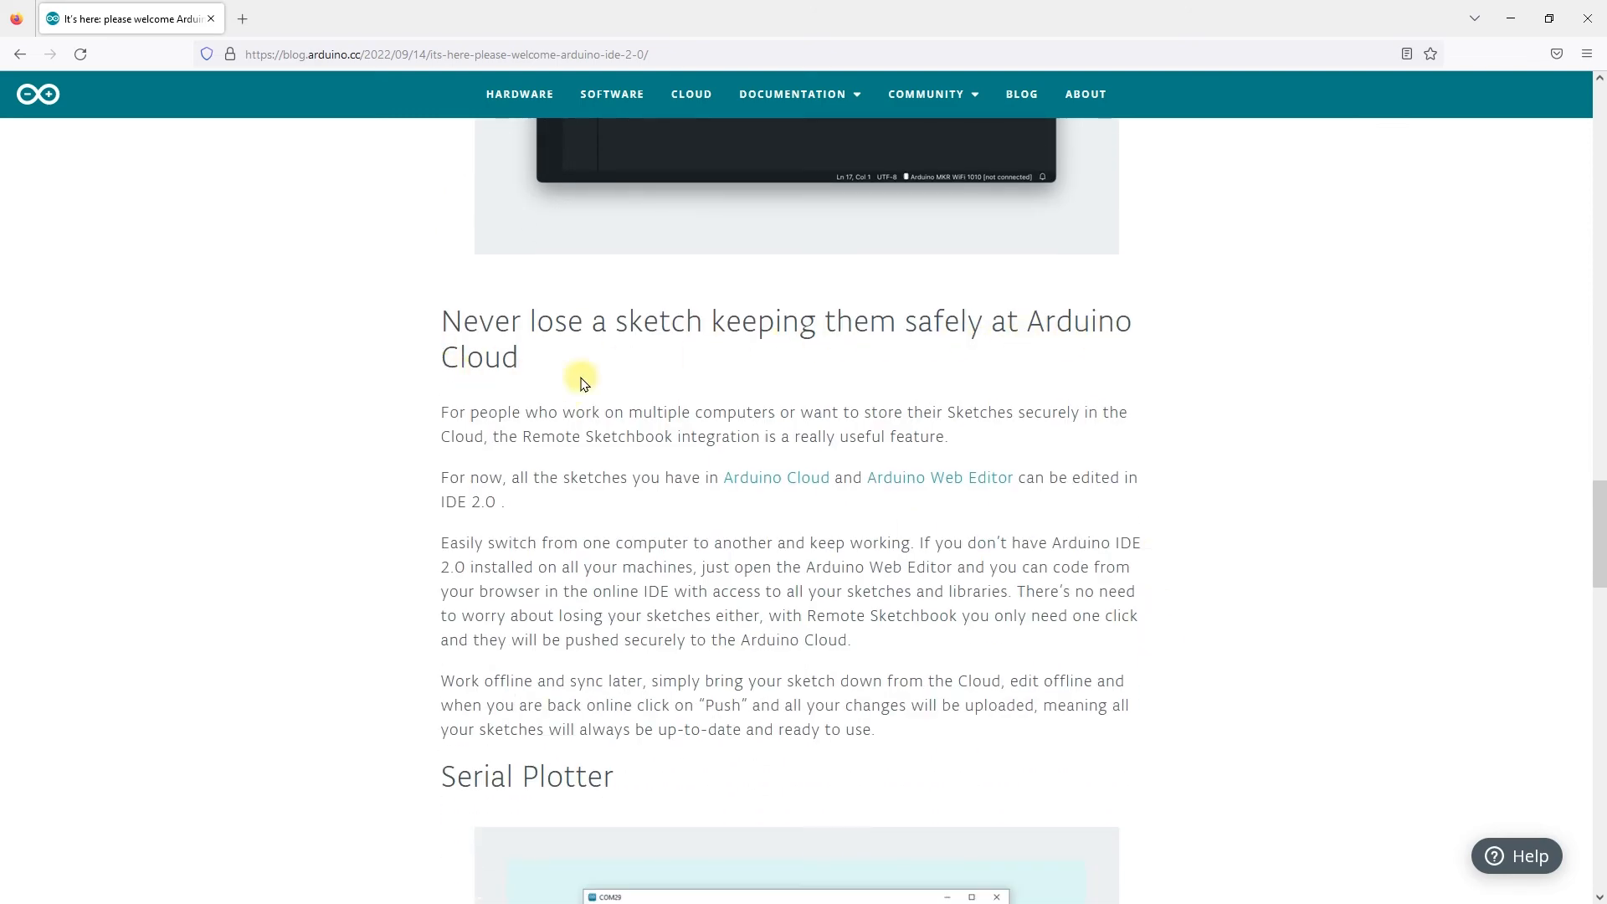
mouse_move(577, 391)
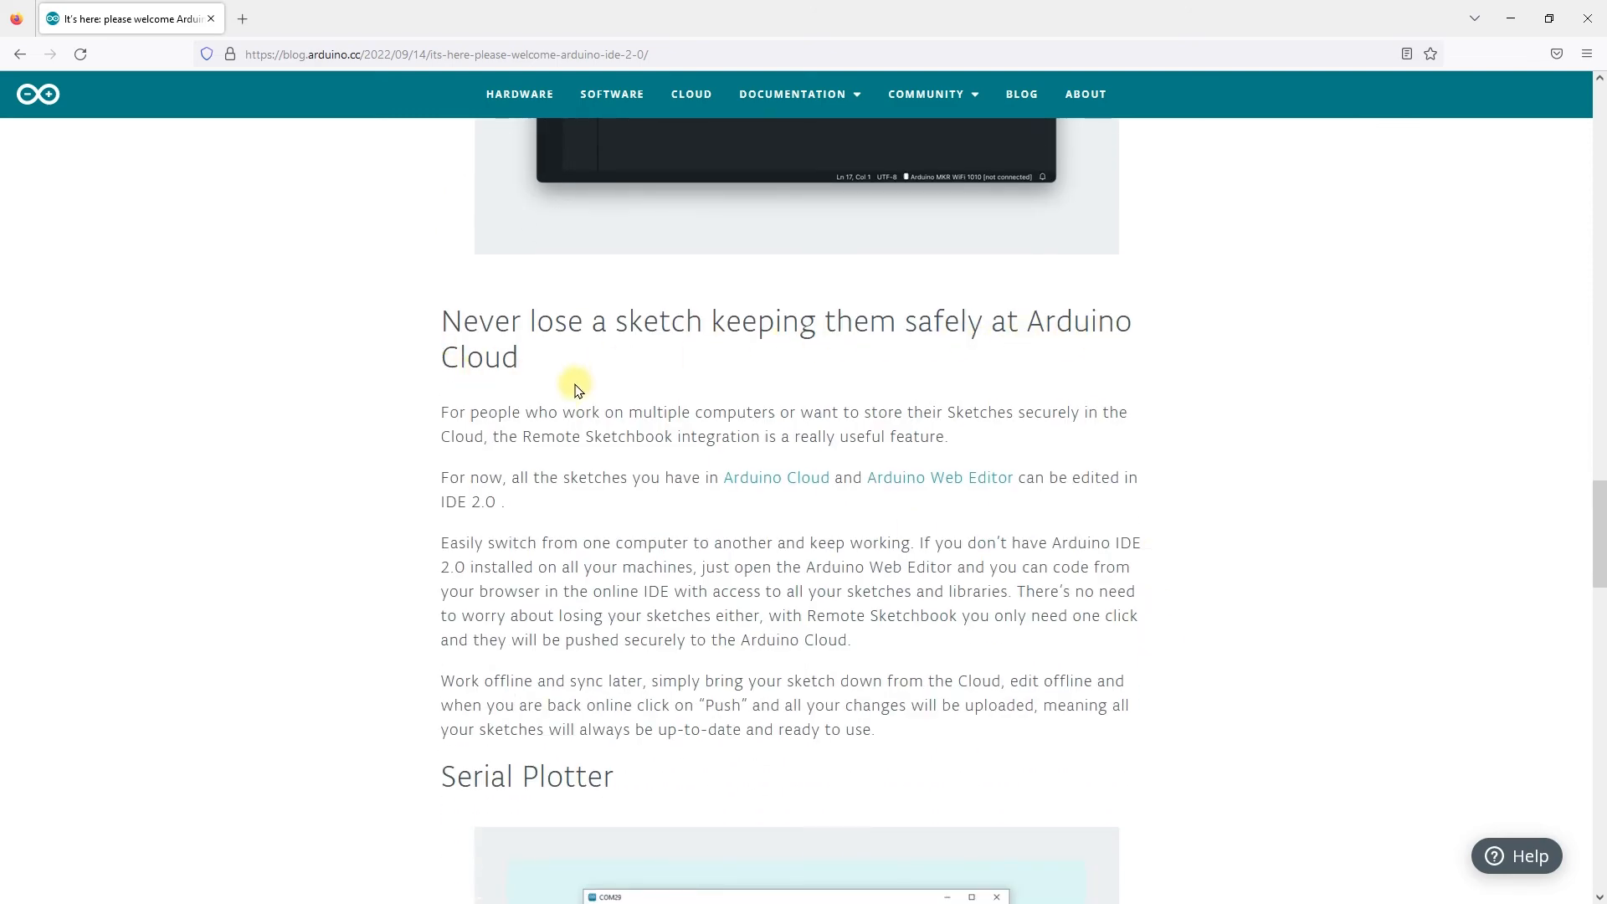
mouse_move(583, 385)
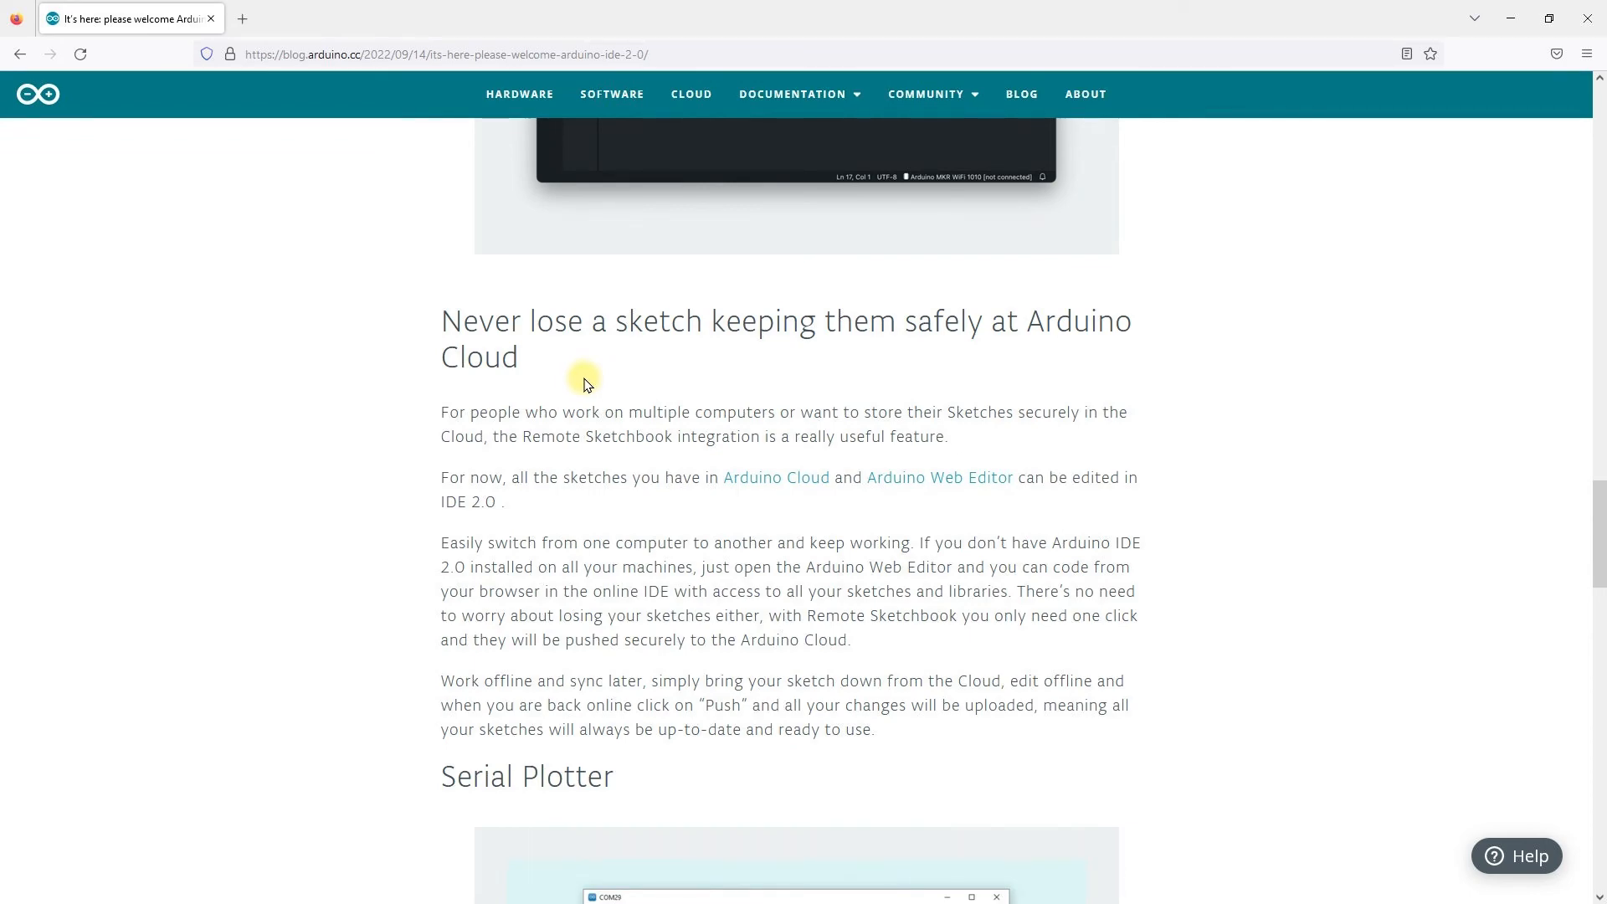
scroll("down", 3)
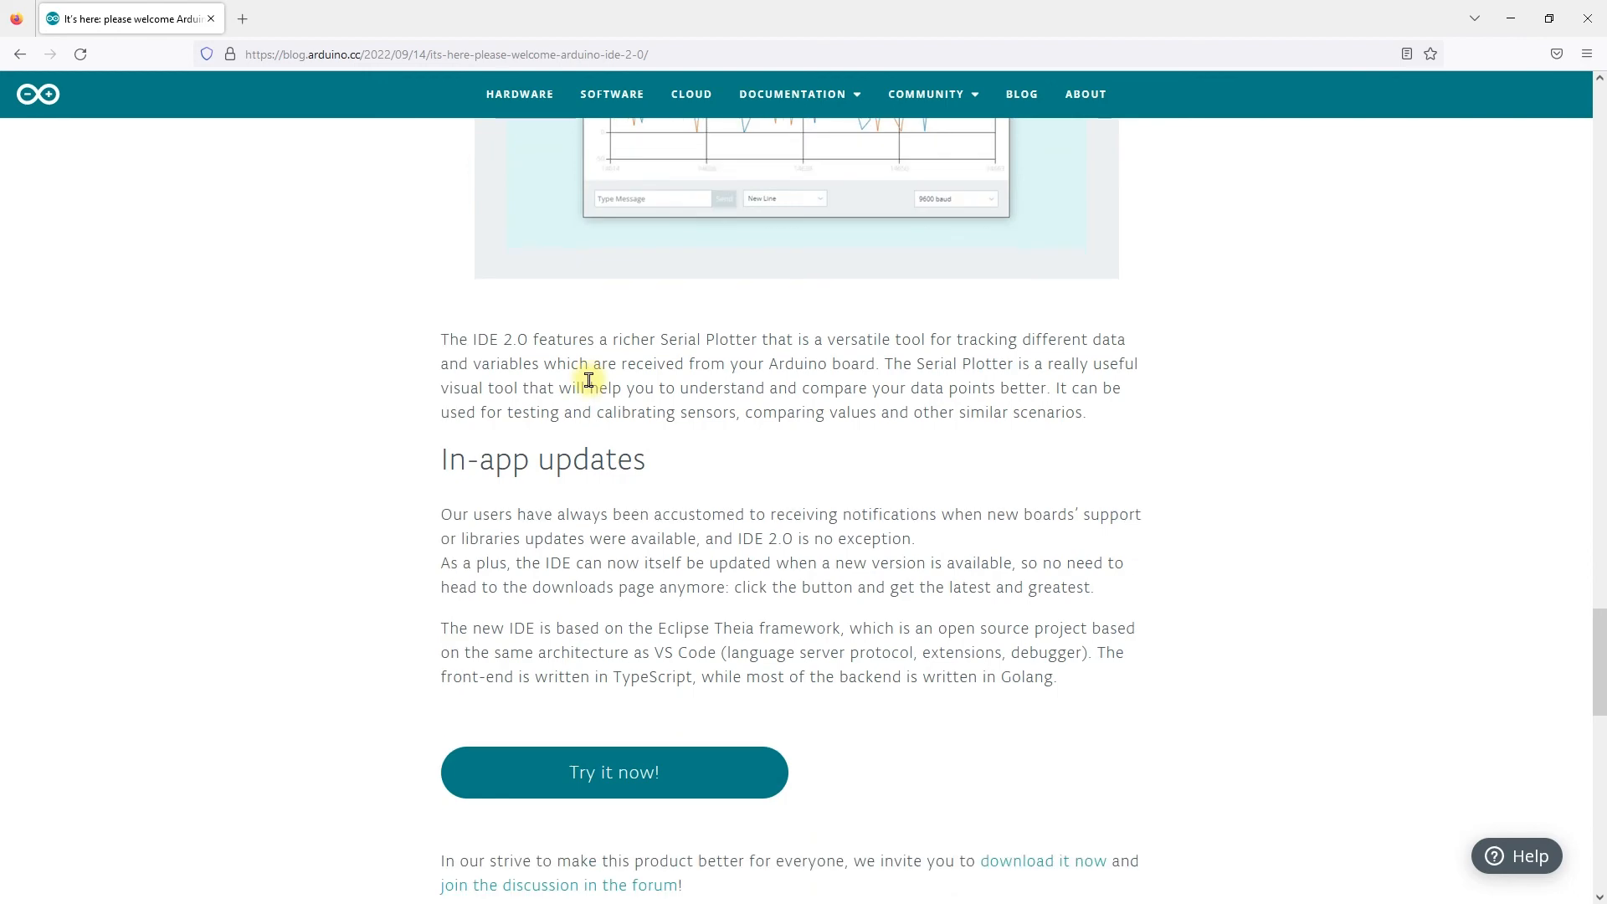
scroll("down", 3)
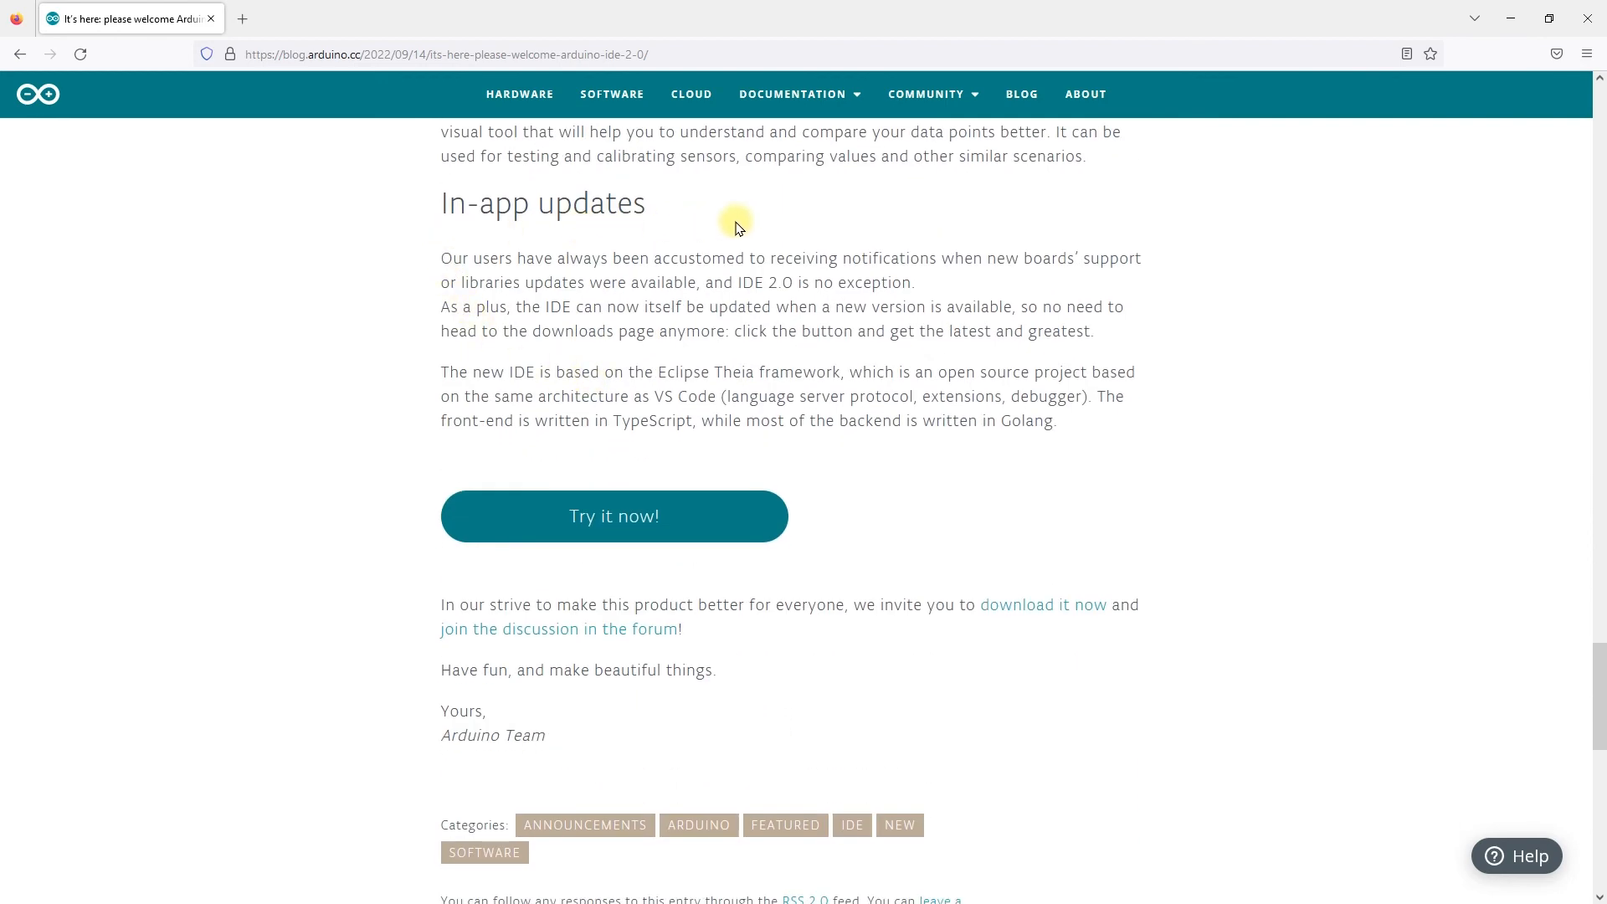